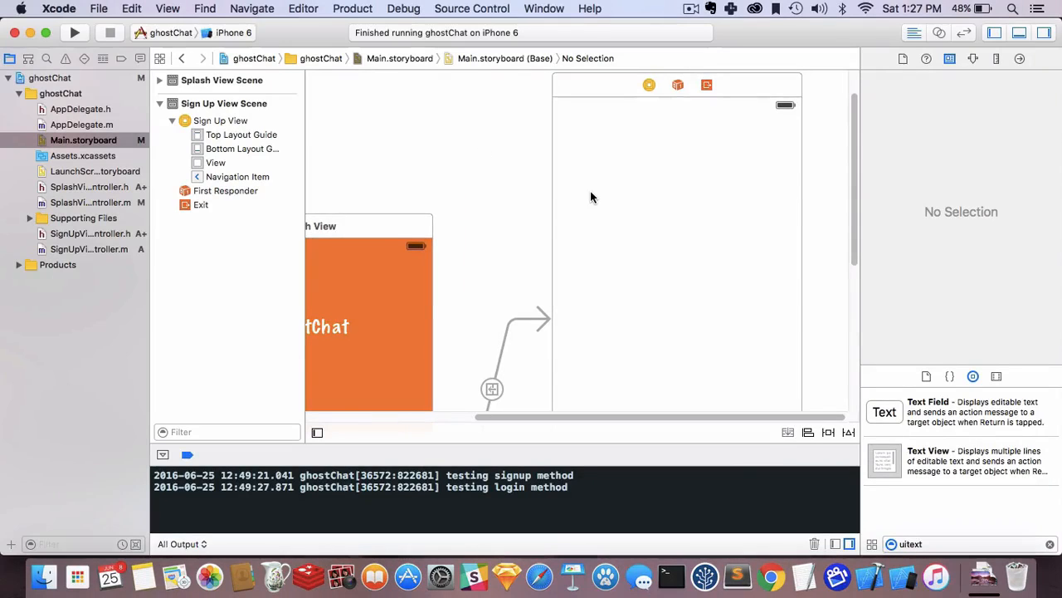
# Select the sign-up view controller and drop a text field from the Object Library onto its view
pyautogui.click(220, 119)
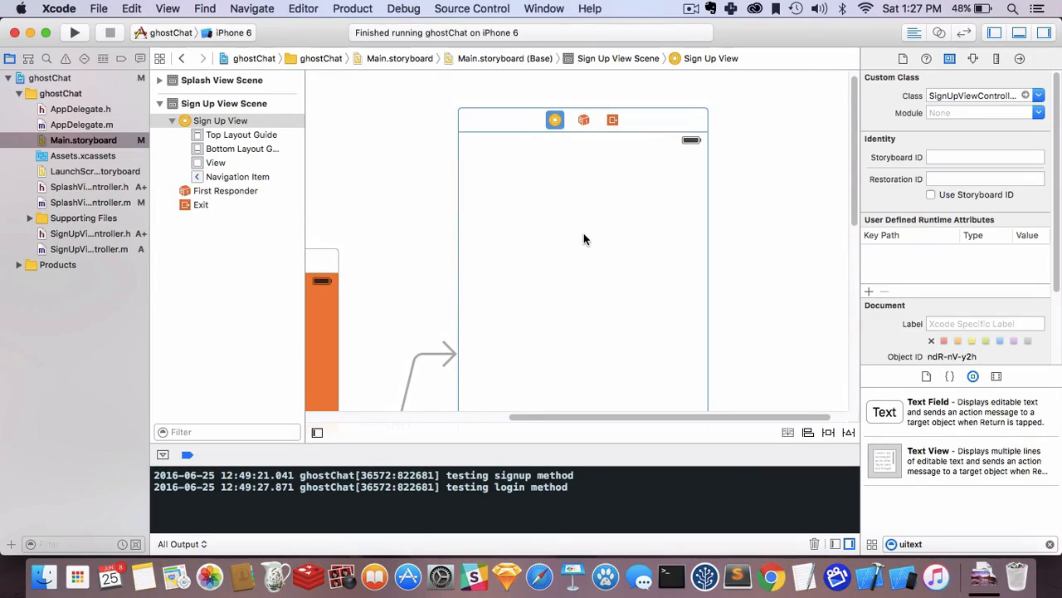
pyautogui.click(972, 95)
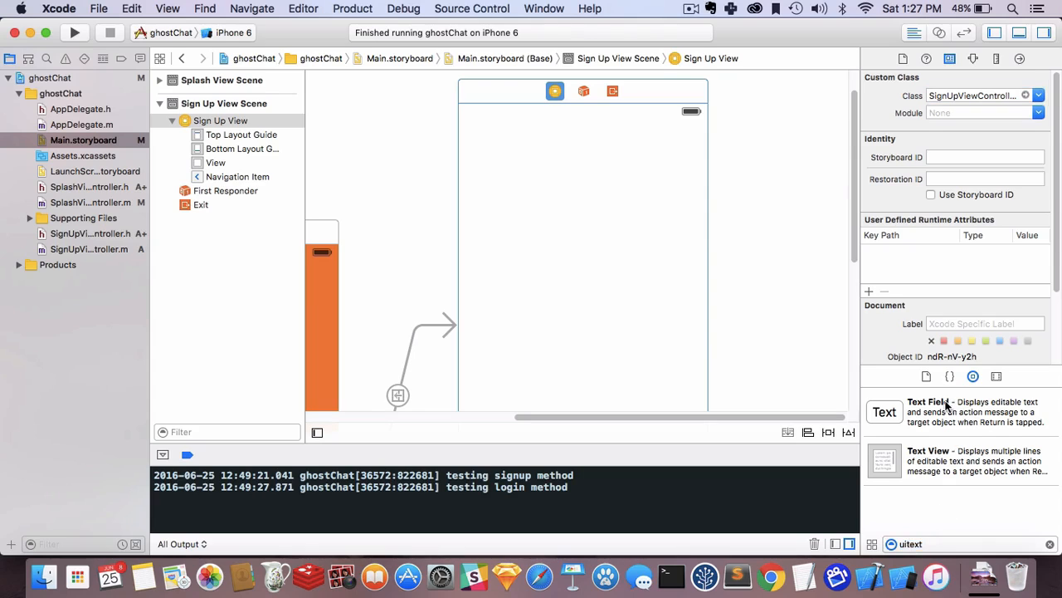
pyautogui.click(216, 163)
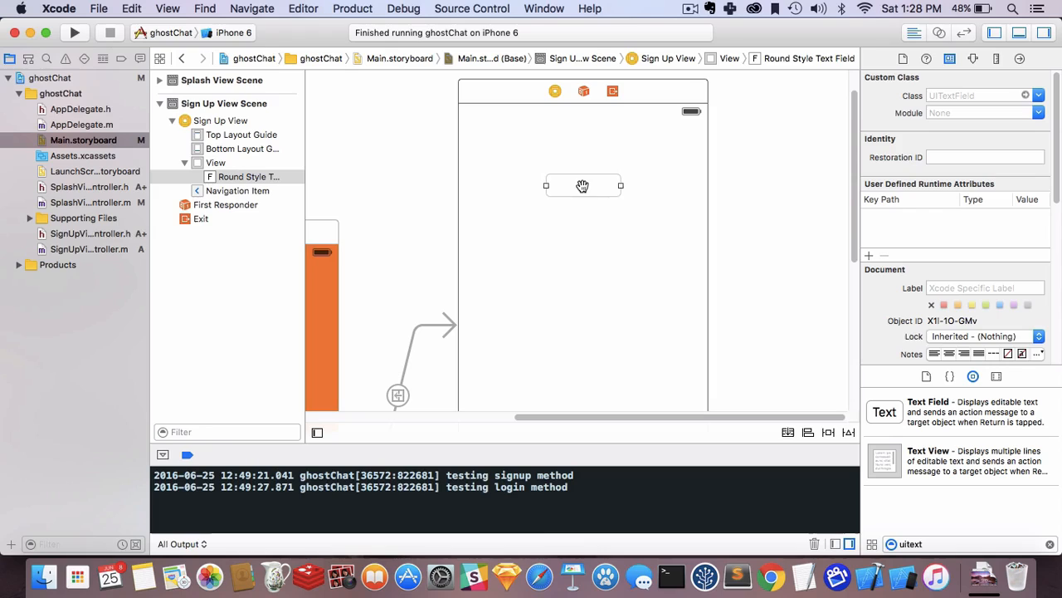
pyautogui.click(581, 186)
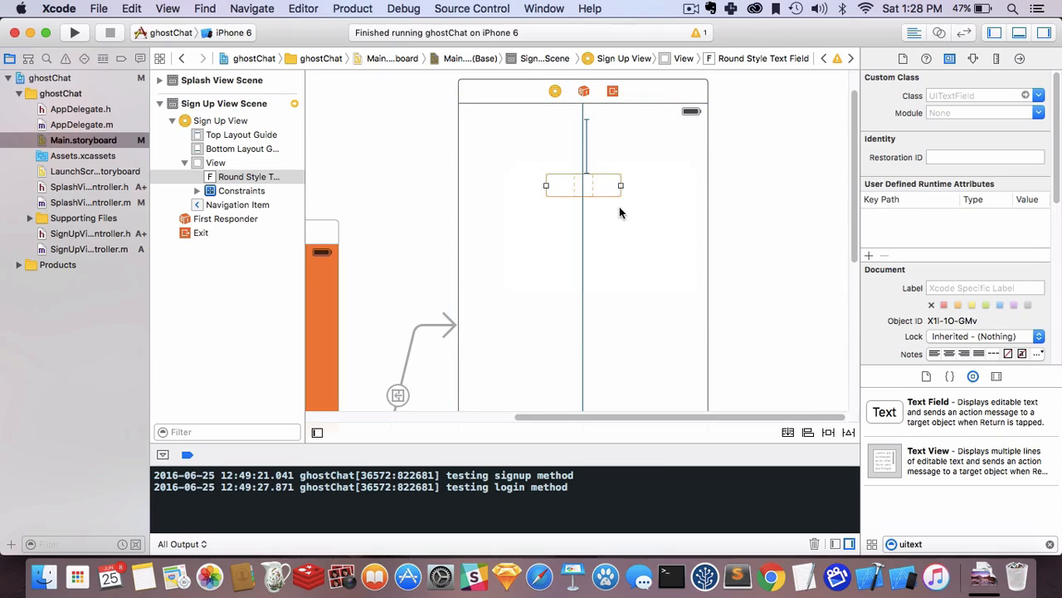
# Give the first text field a Width constraint of 200 points via Add New Constraints
pyautogui.click(827, 432)
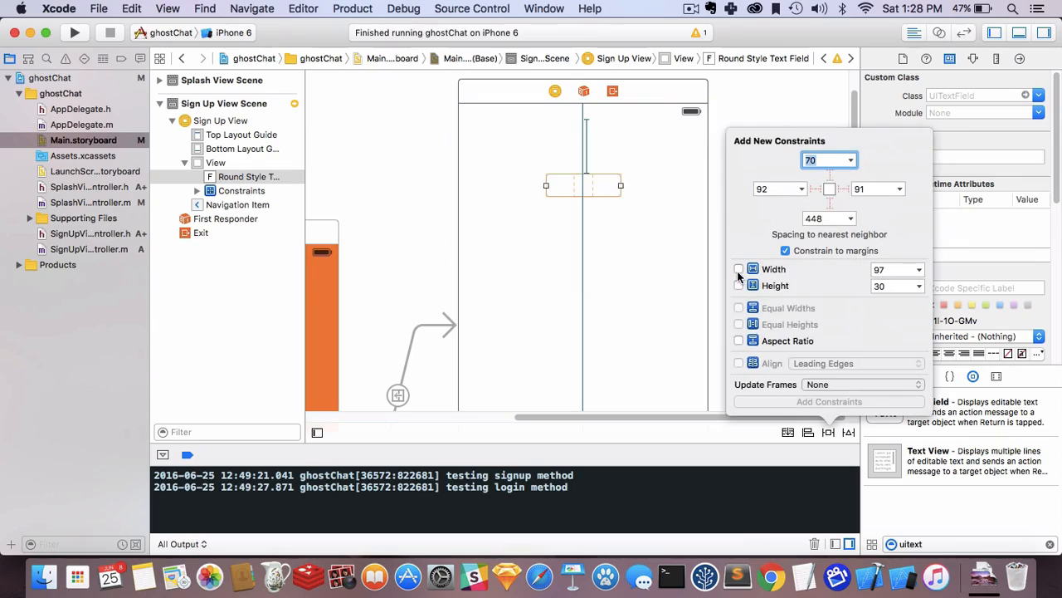
pyautogui.click(739, 269)
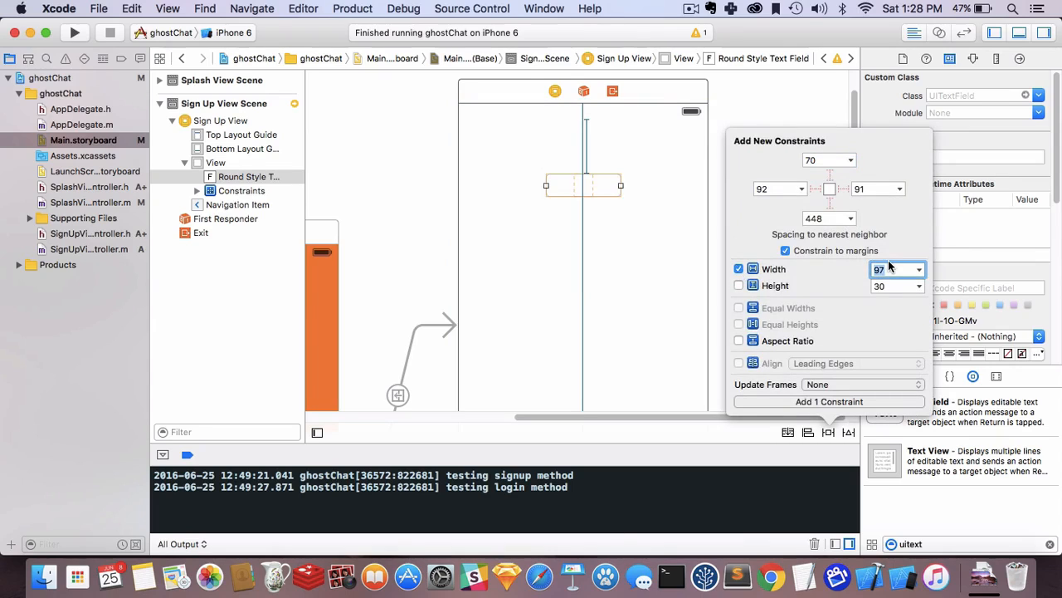
pyautogui.write('200')
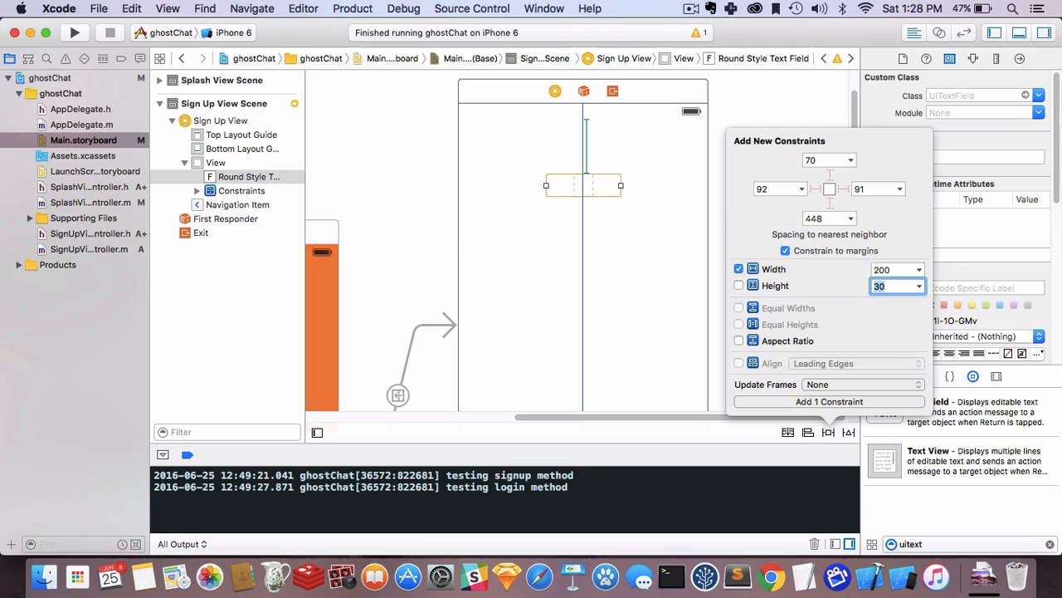
pyautogui.click(828, 400)
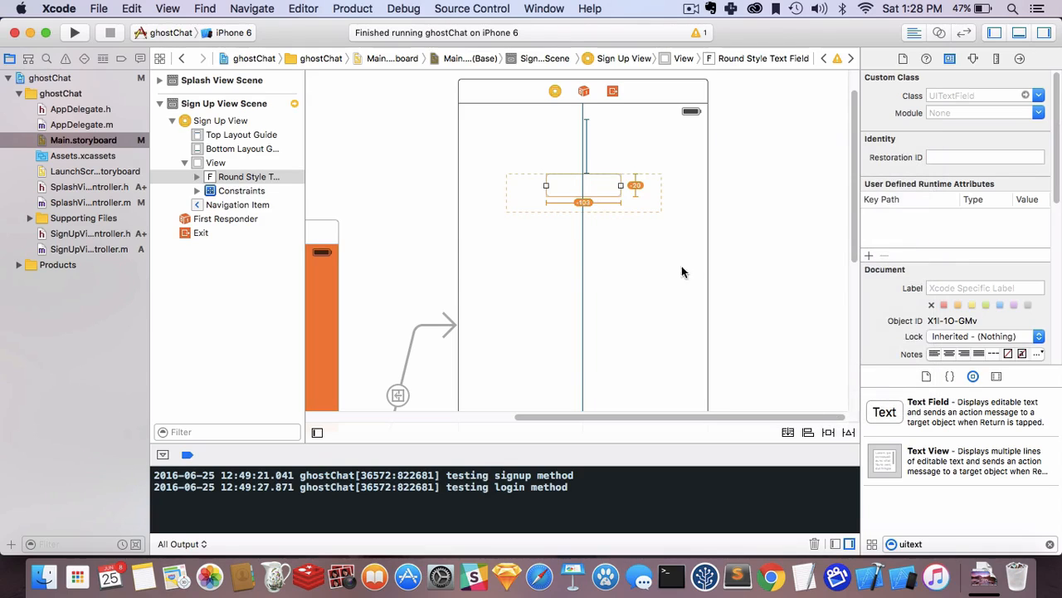
pyautogui.moveTo(848, 445)
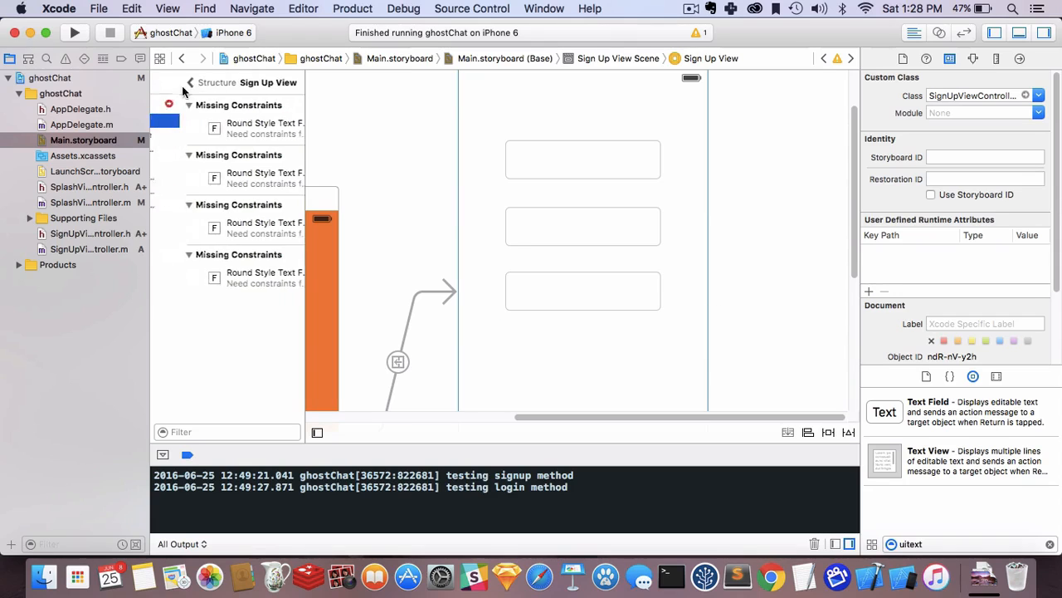
# Center the middle text field horizontally and align the bottom text field with the others
pyautogui.click(583, 226)
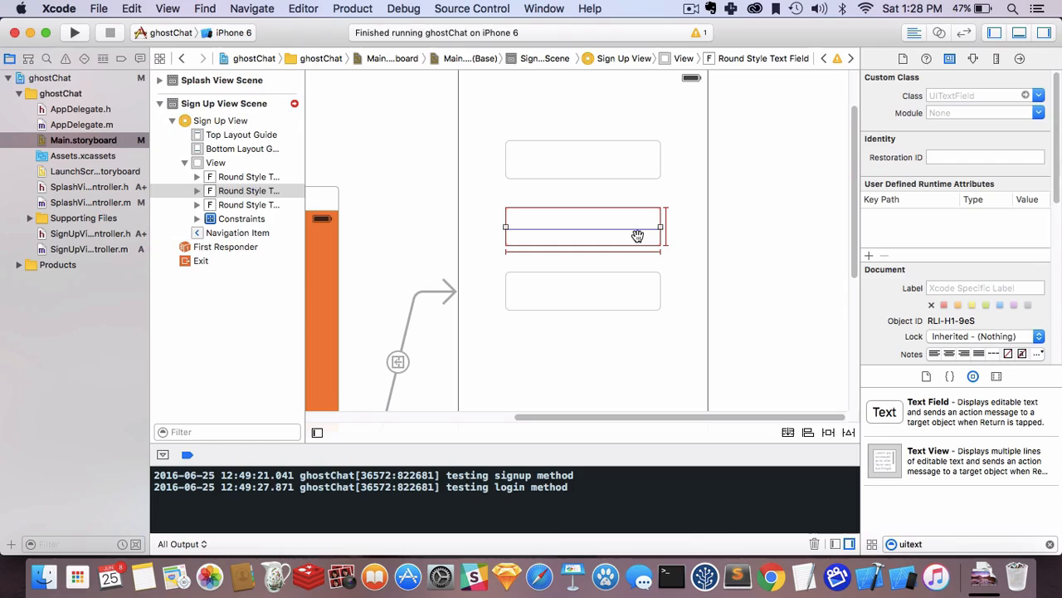
pyautogui.moveTo(641, 183)
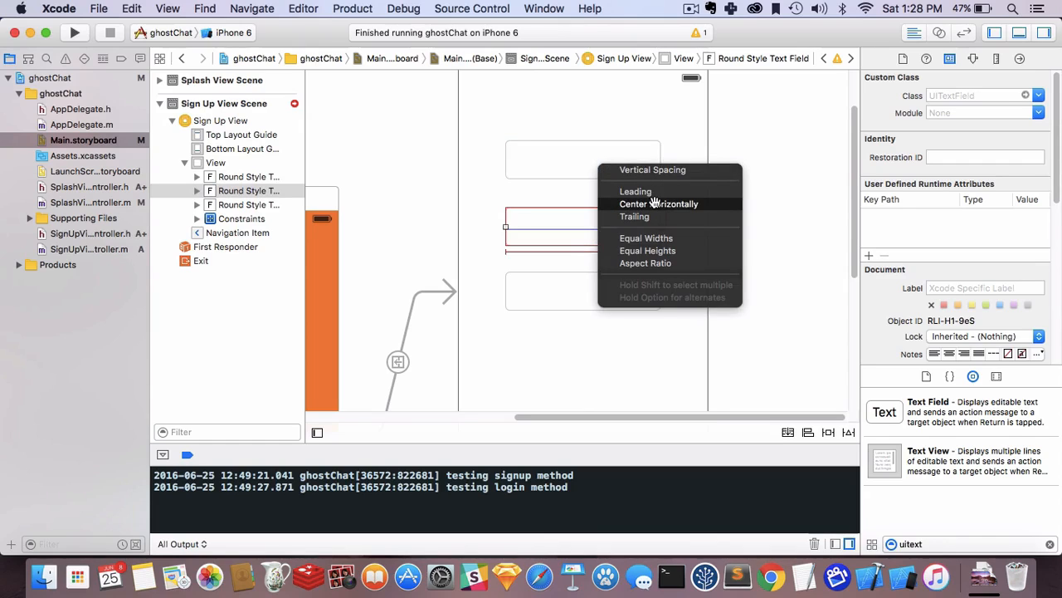
pyautogui.click(659, 202)
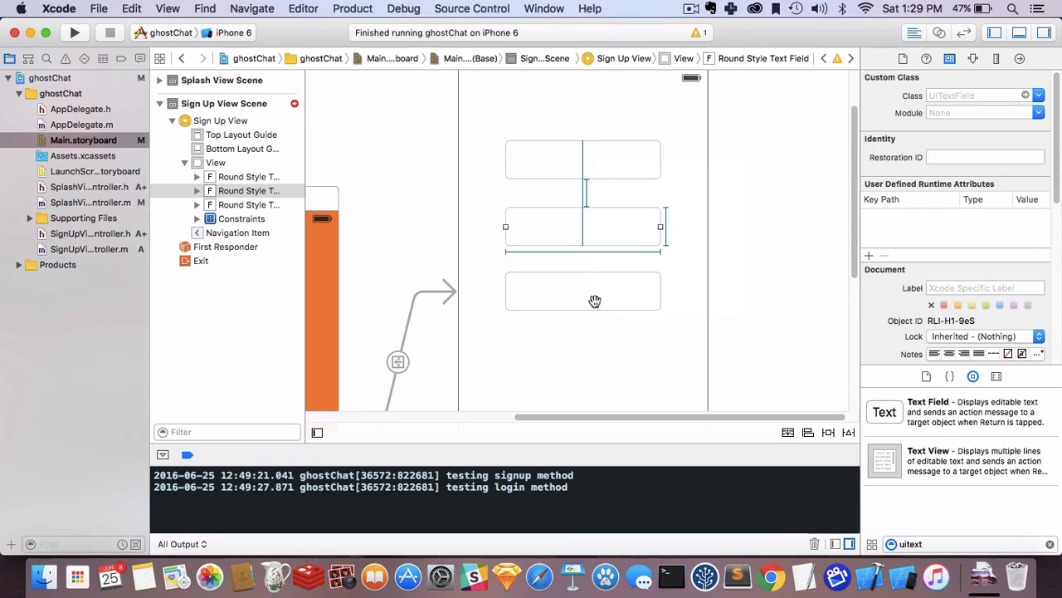
pyautogui.click(583, 291)
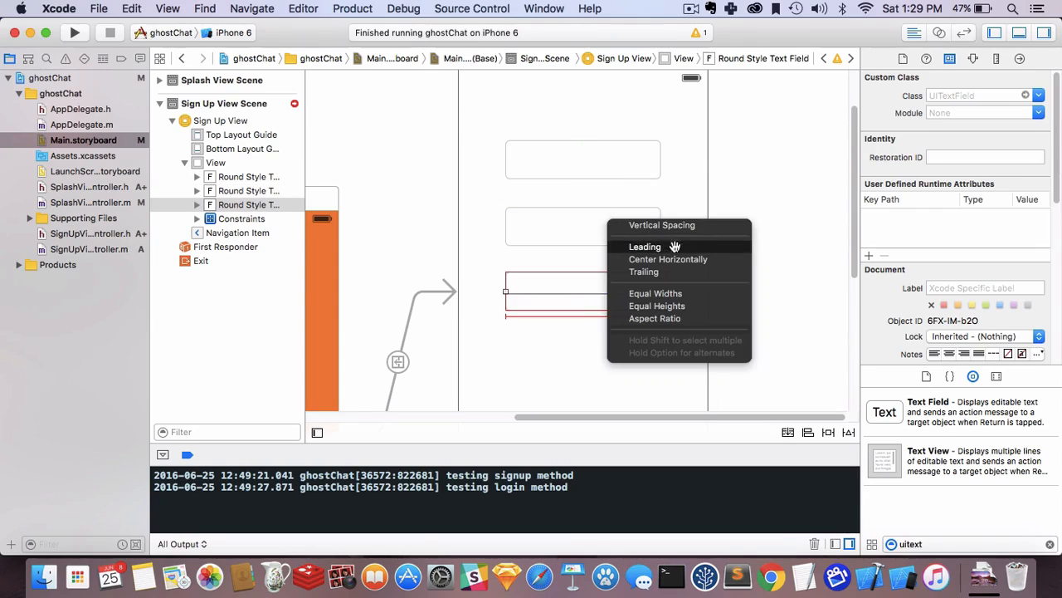
pyautogui.click(644, 245)
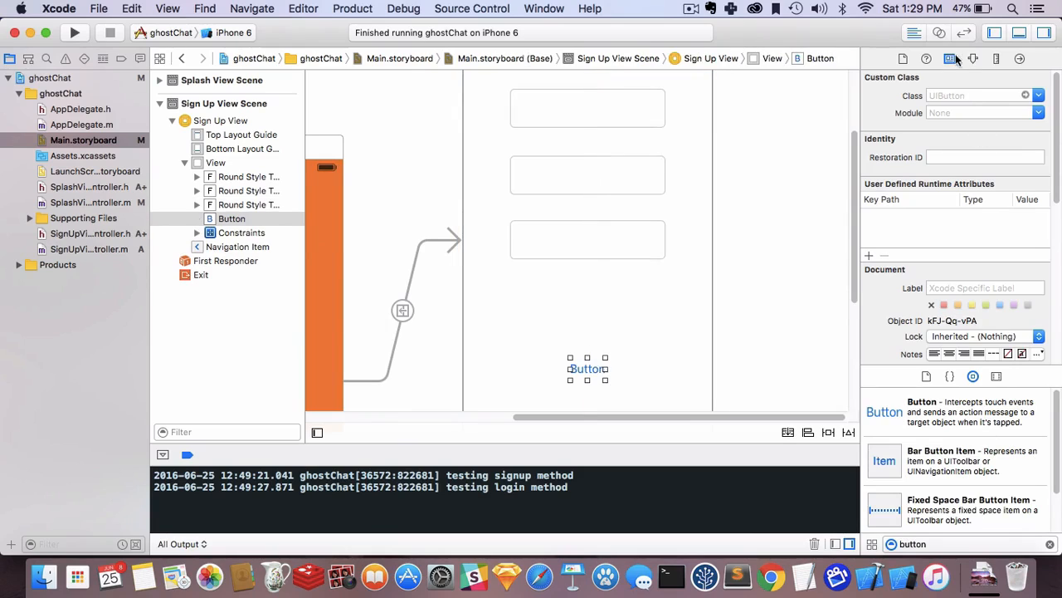
# Set the new button's Title to 'Submit' in the Attributes inspector
pyautogui.click(973, 58)
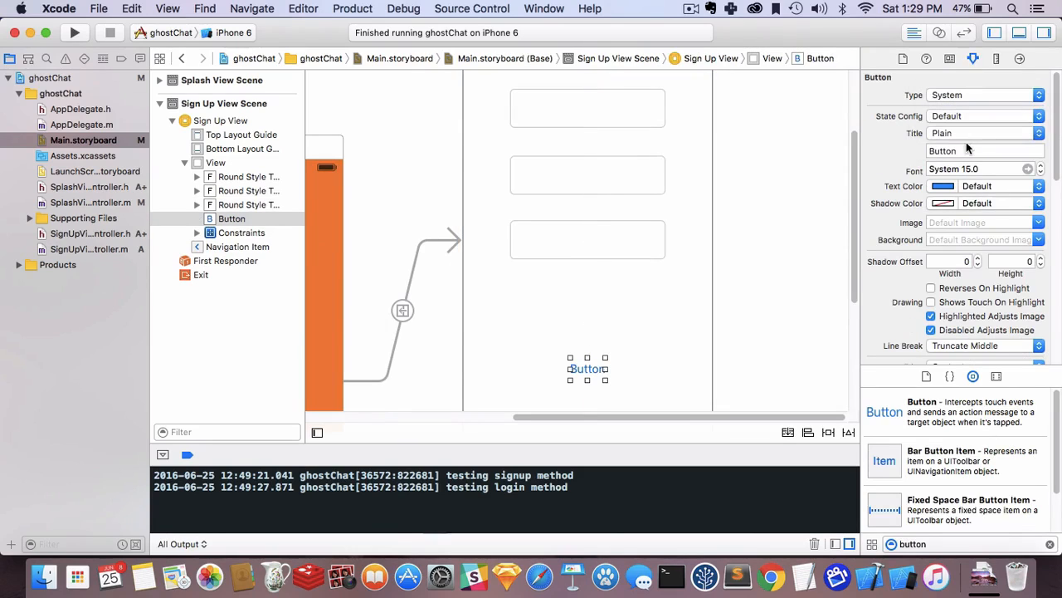
pyautogui.write('Submit')
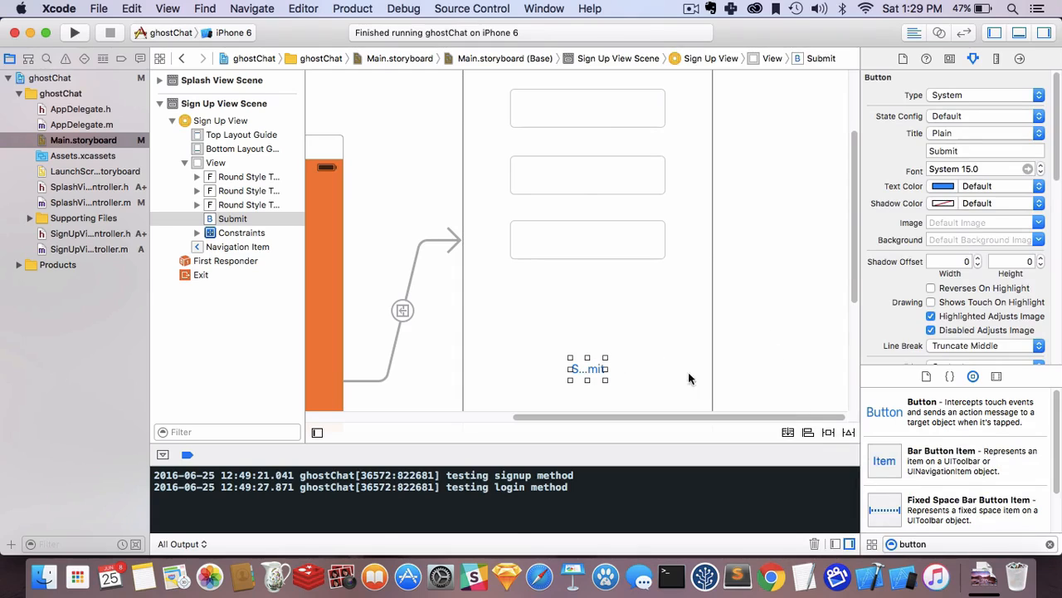
pyautogui.moveTo(624, 395)
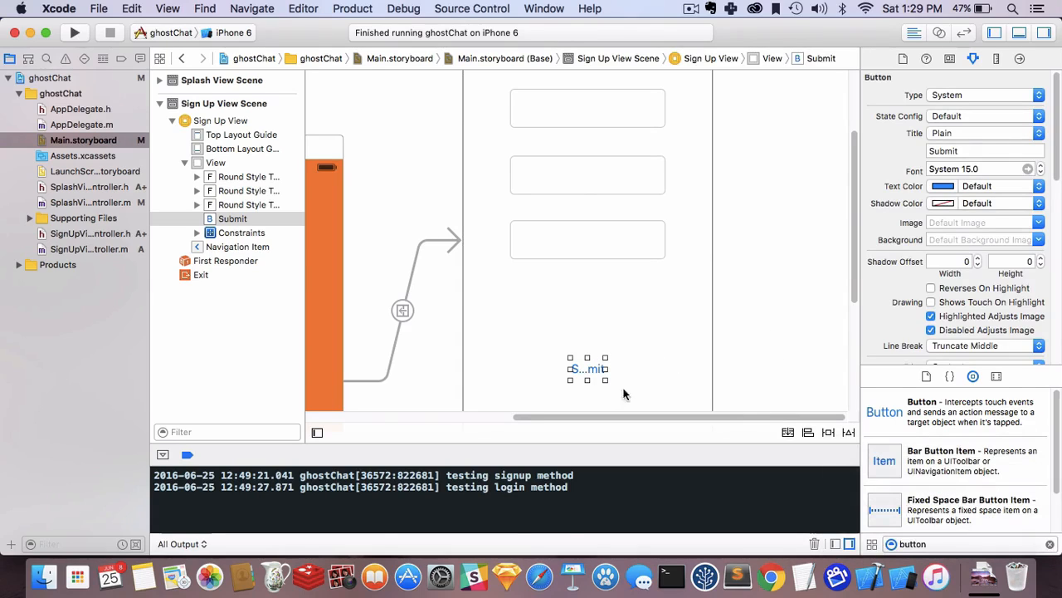
pyautogui.rightClick(588, 369)
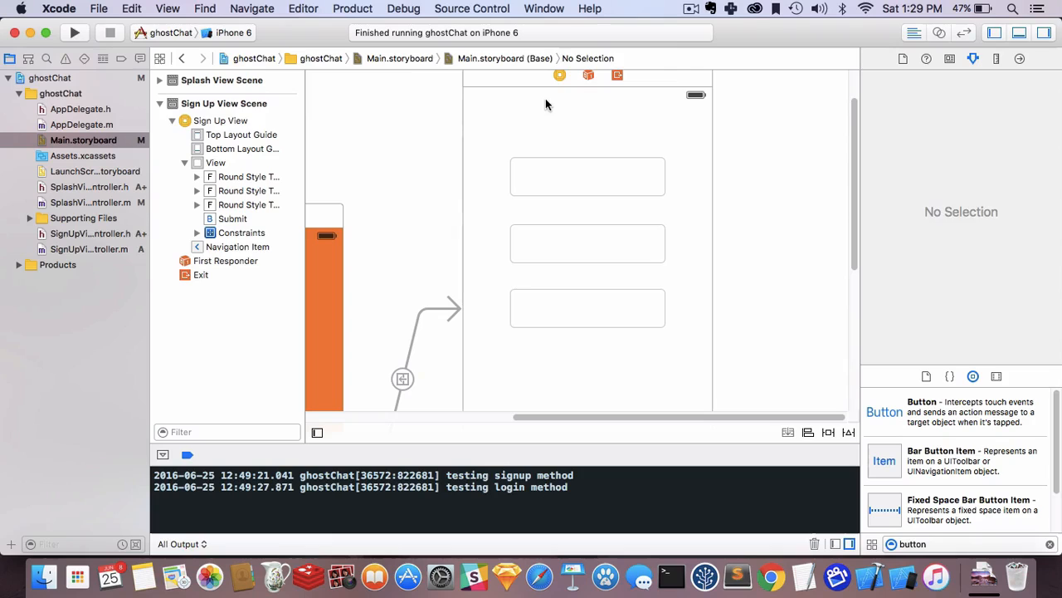
# Make the view's background orange, the Submit text white, and show SignUpViewController.m in the Assistant editor
pyautogui.click(216, 163)
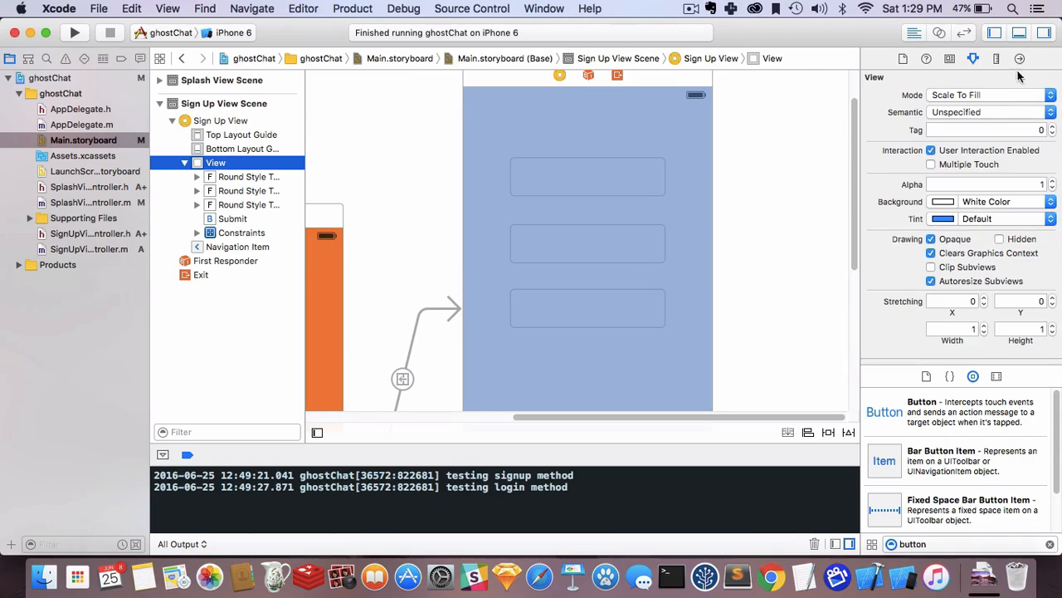
pyautogui.click(943, 201)
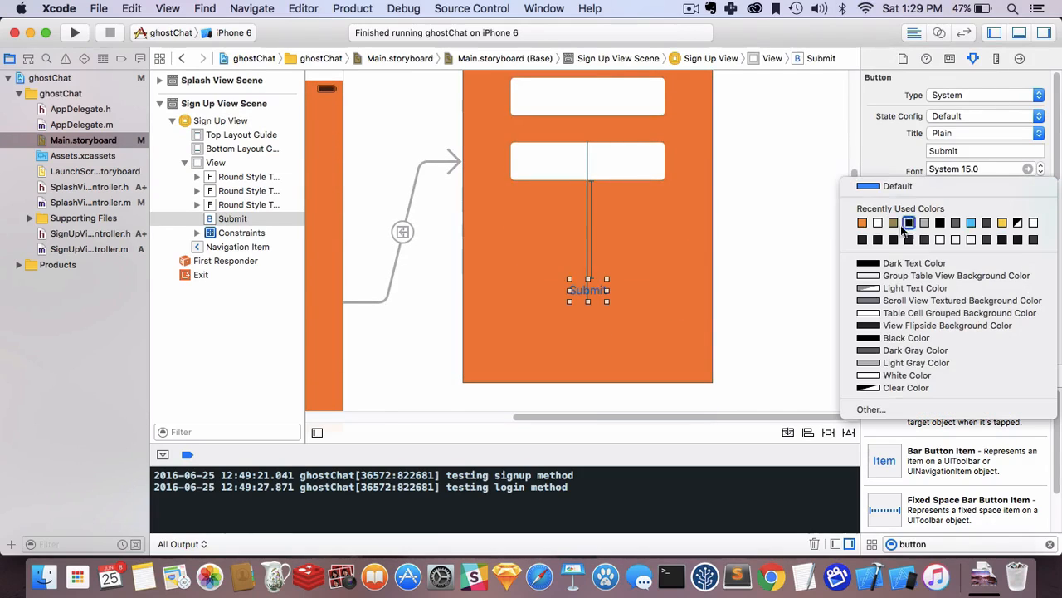
pyautogui.click(784, 242)
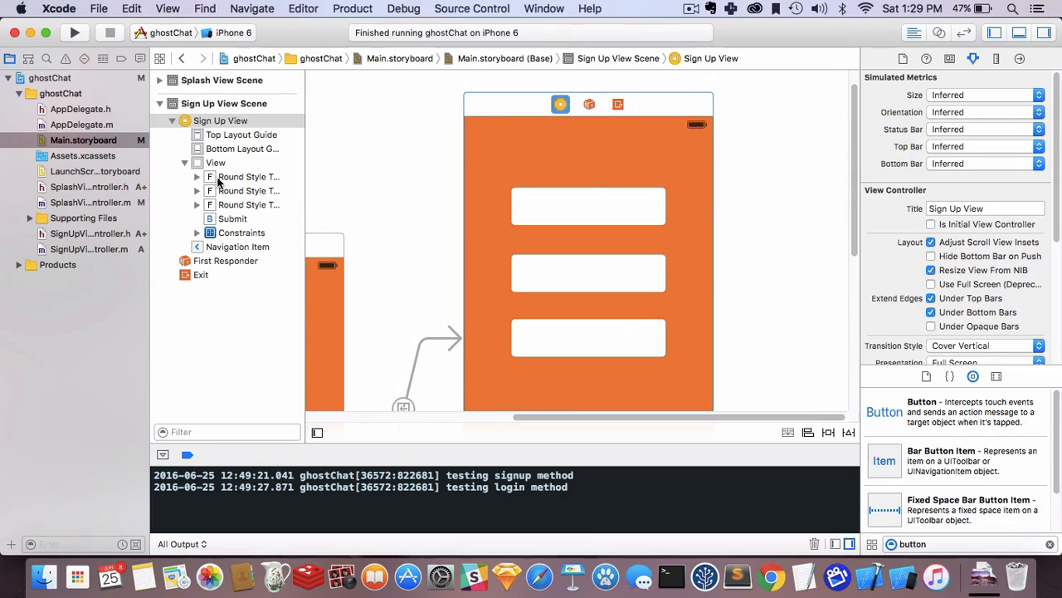
pyautogui.click(216, 162)
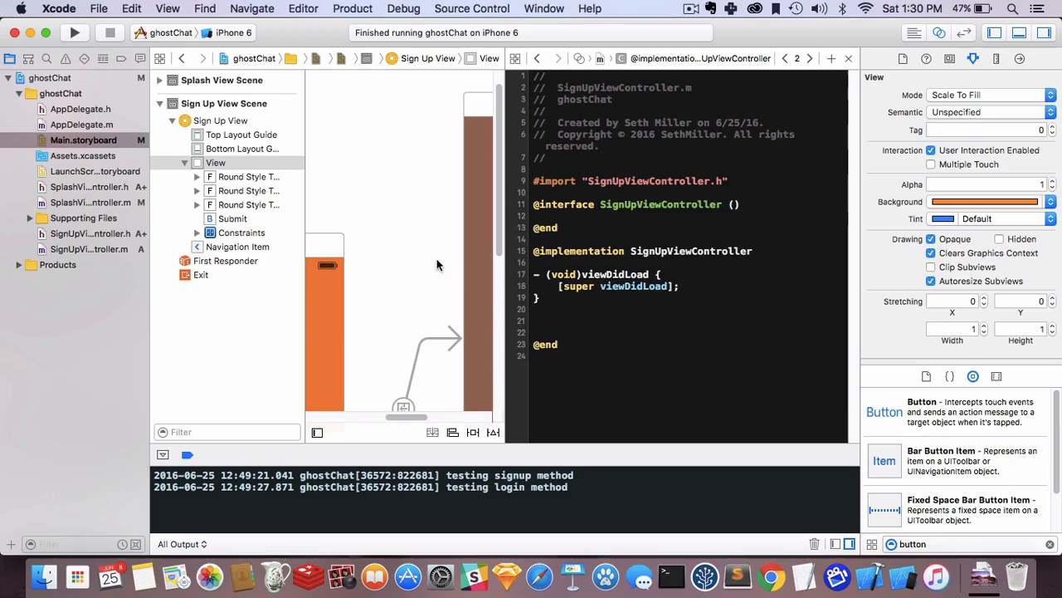
pyautogui.click(249, 175)
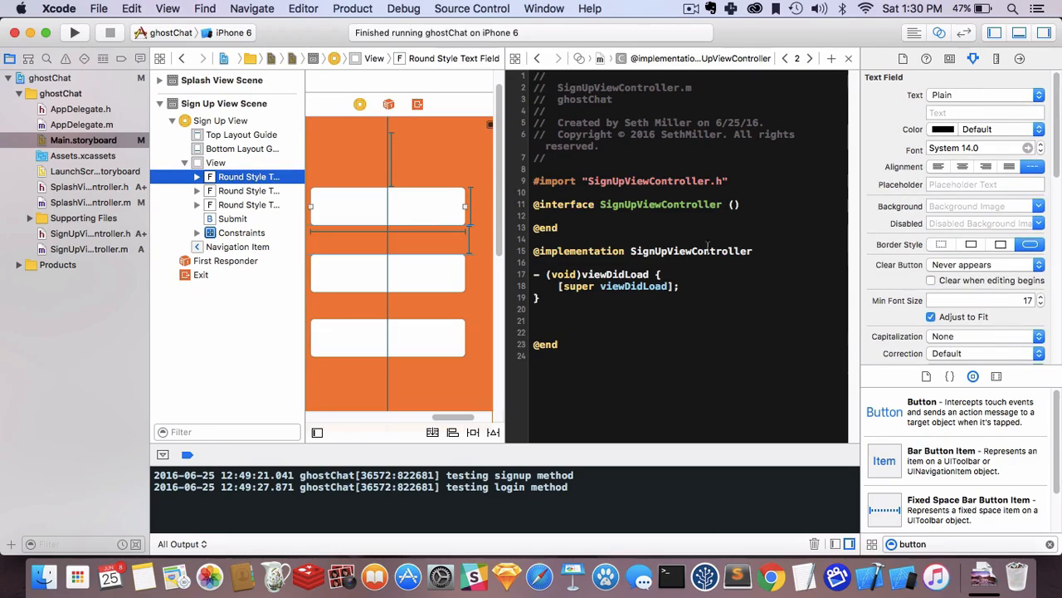
pyautogui.click(249, 176)
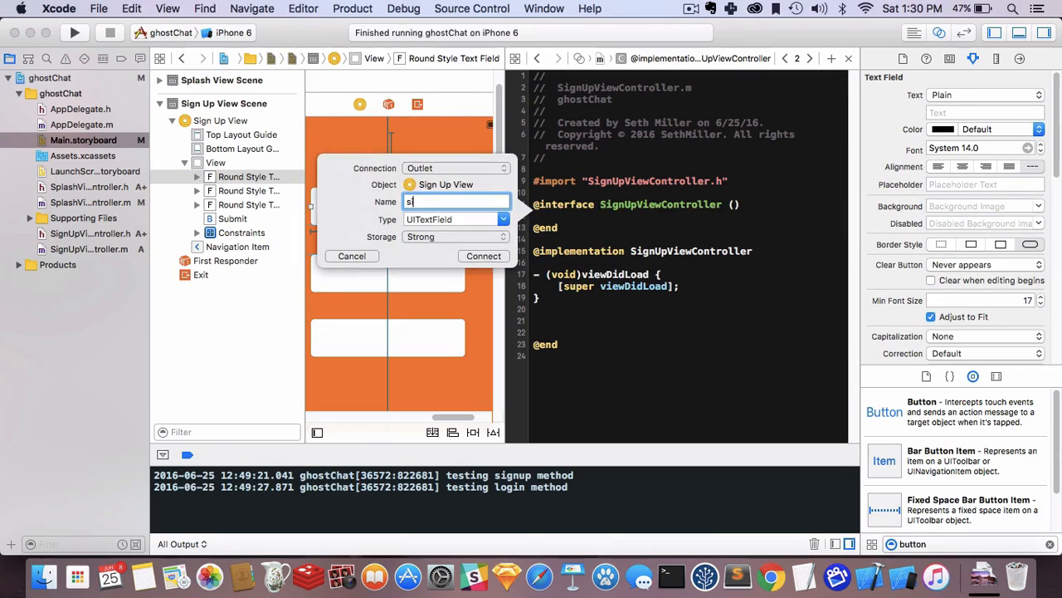
pyautogui.write('ignup')
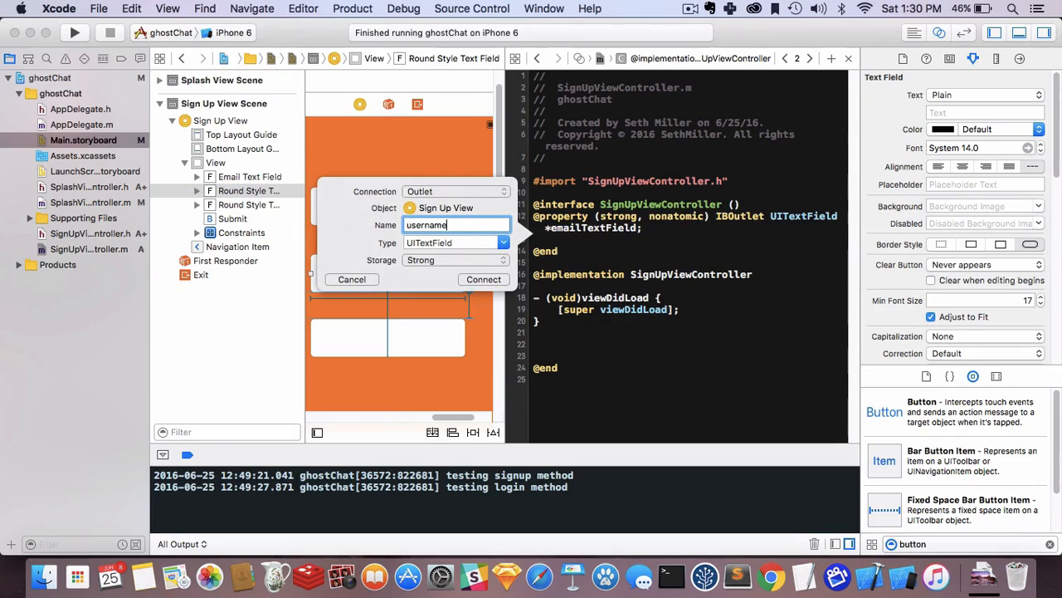
pyautogui.click(483, 279)
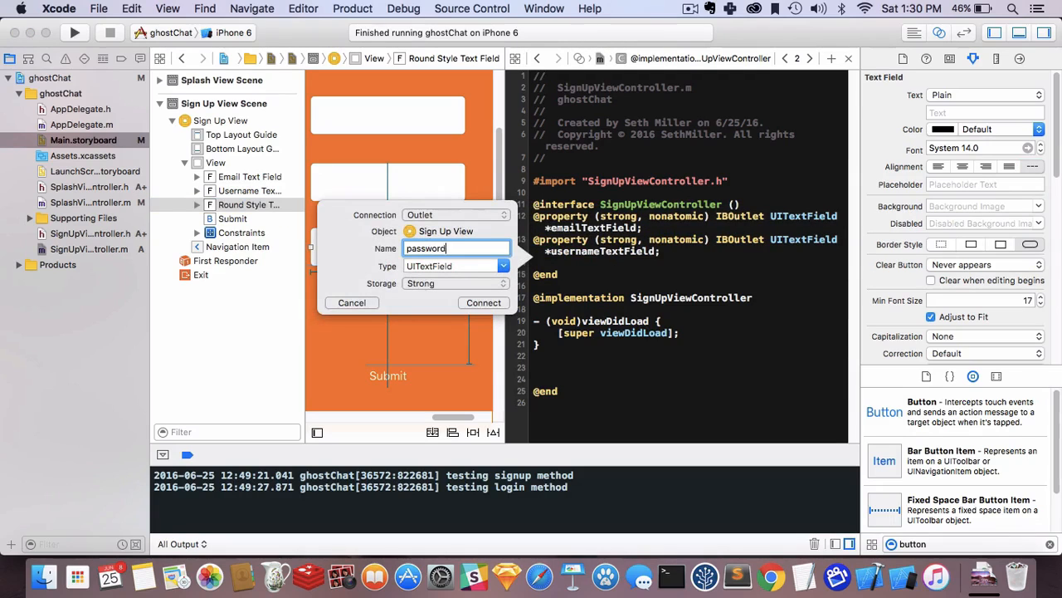
pyautogui.click(484, 302)
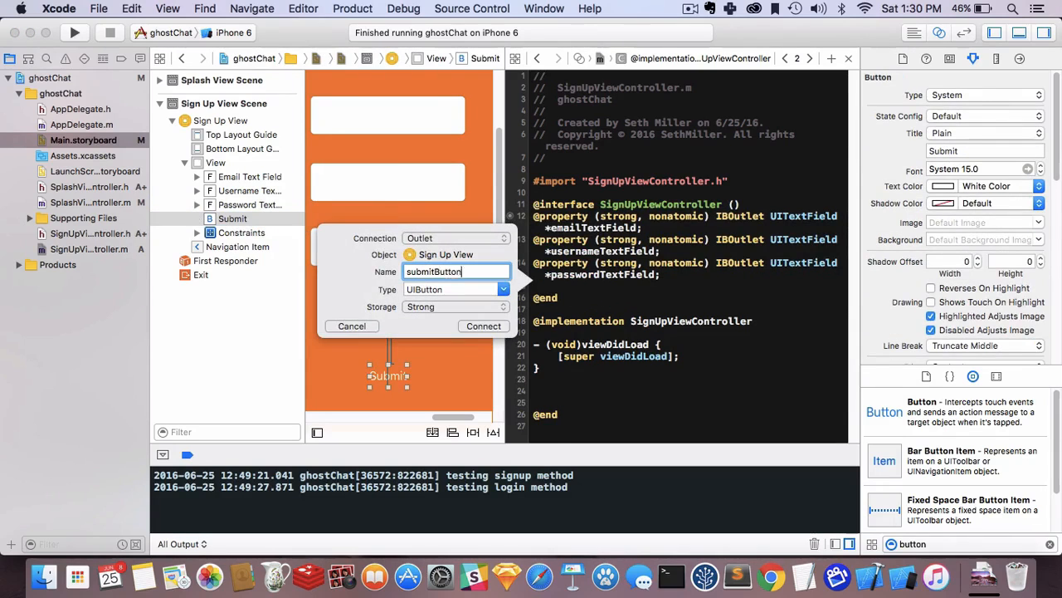
pyautogui.click(485, 326)
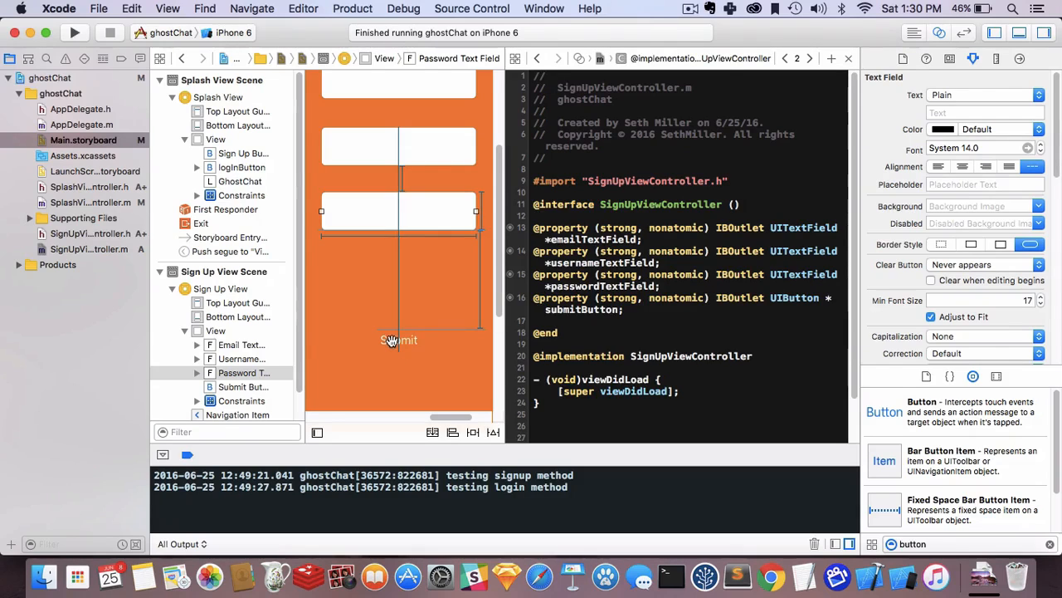
# Connect the Submit button to a new IBAction named submitAction in SignUpViewController.m
pyautogui.click(243, 386)
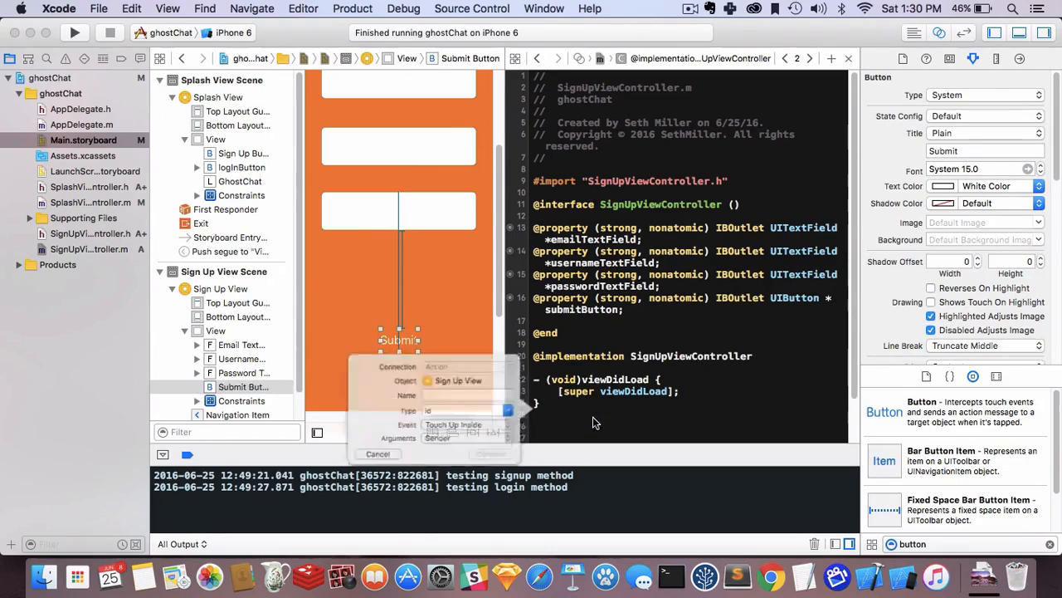
pyautogui.write('submitAction')
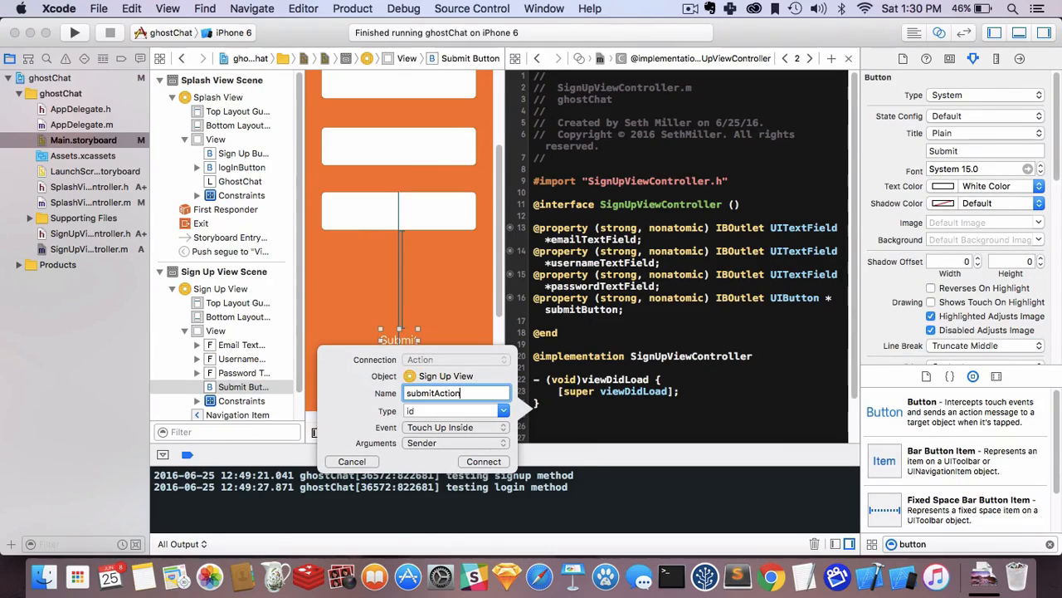
pyautogui.click(483, 461)
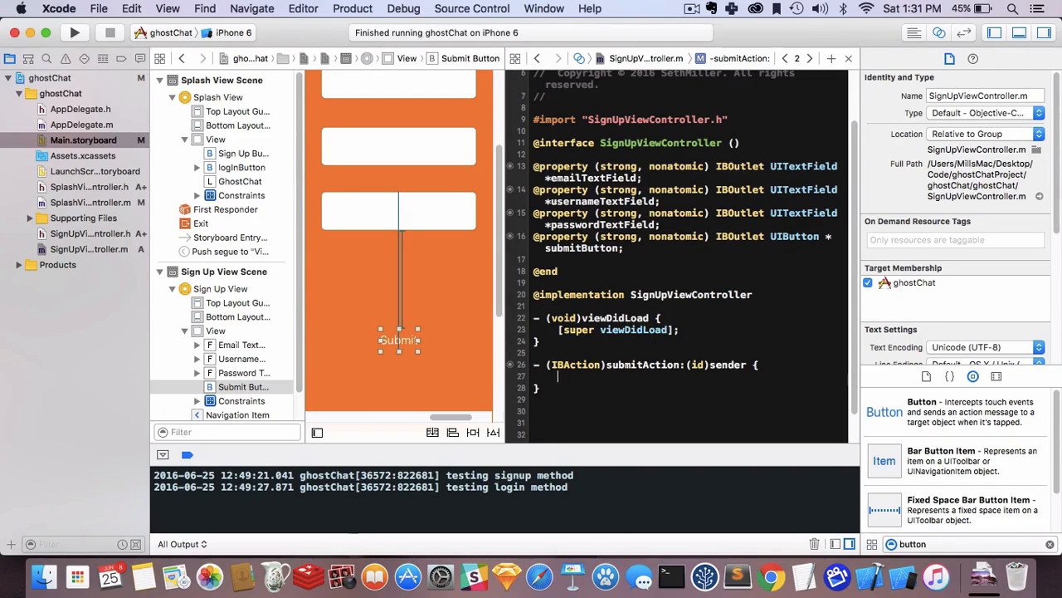
pyautogui.moveTo(388, 154)
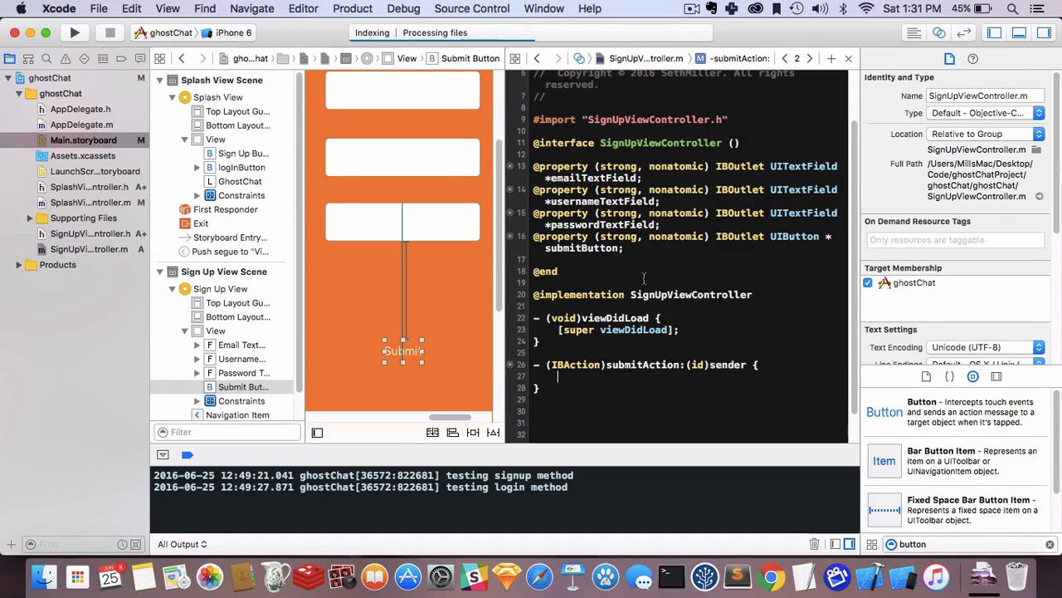
# Begin typing 'NSDictionary *signupParams =' inside submitAction:, then select the Submit button in the scene
pyautogui.write('NSd')
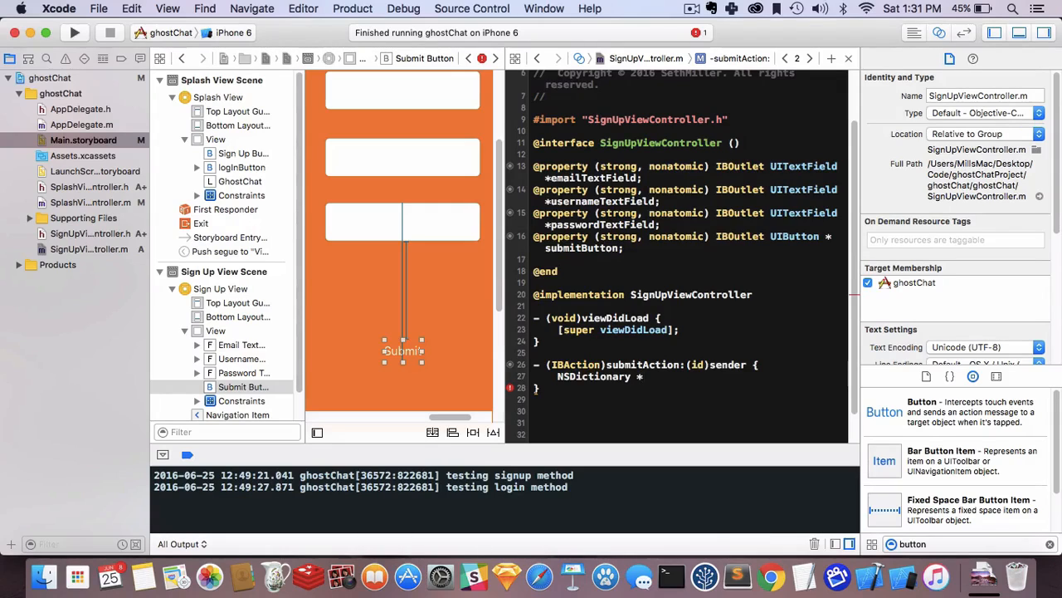
pyautogui.click(638, 375)
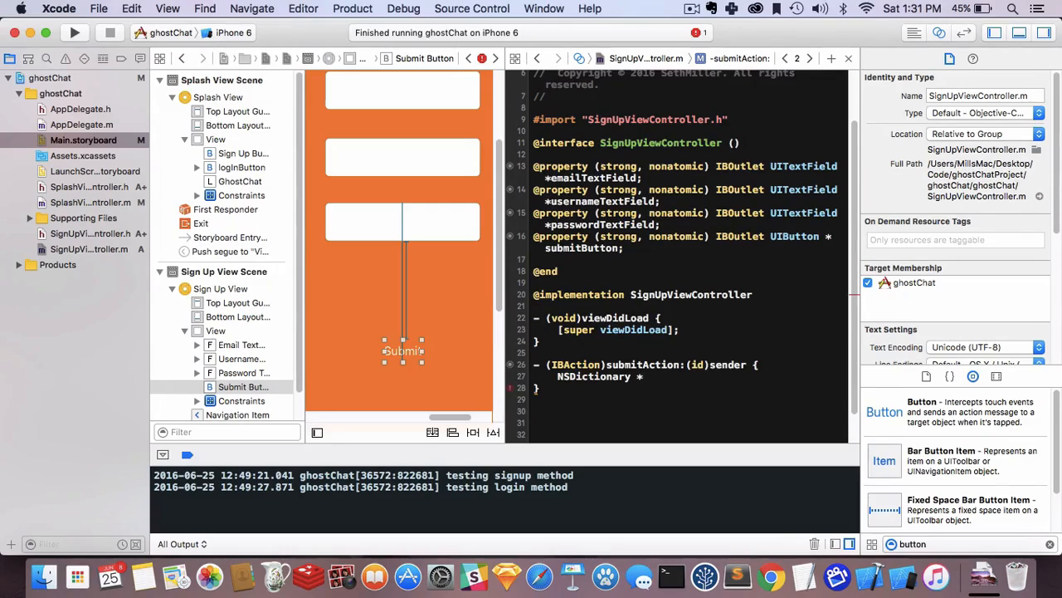
pyautogui.write('signUp')
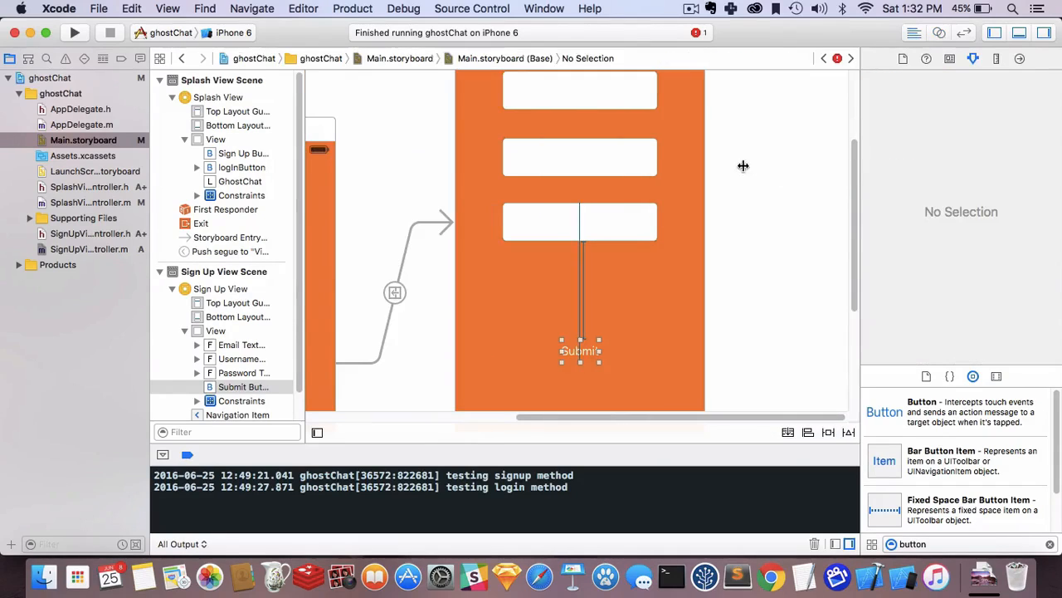
pyautogui.click(579, 351)
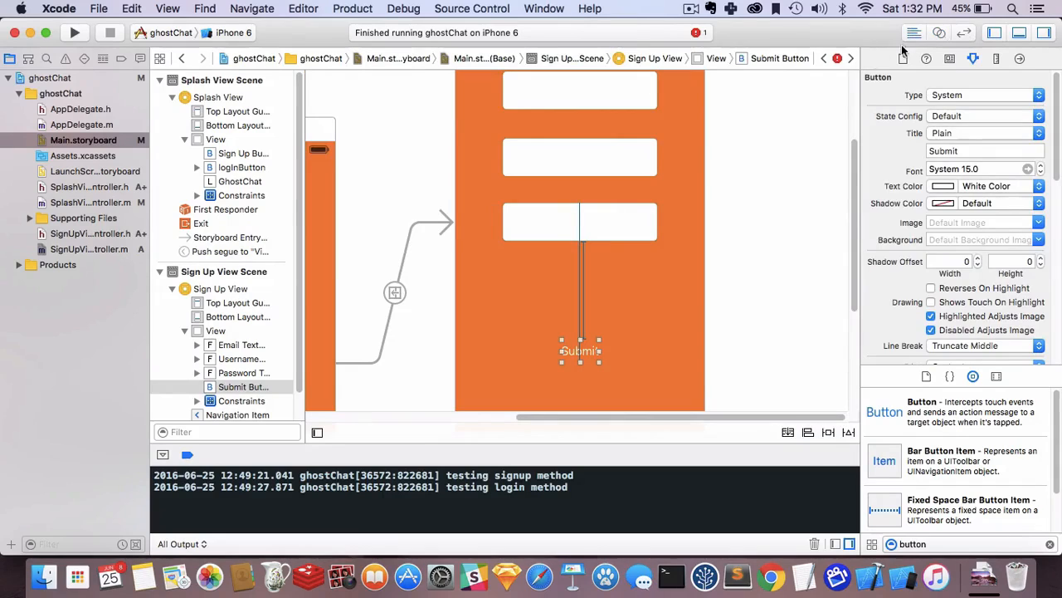
pyautogui.moveTo(731, 266)
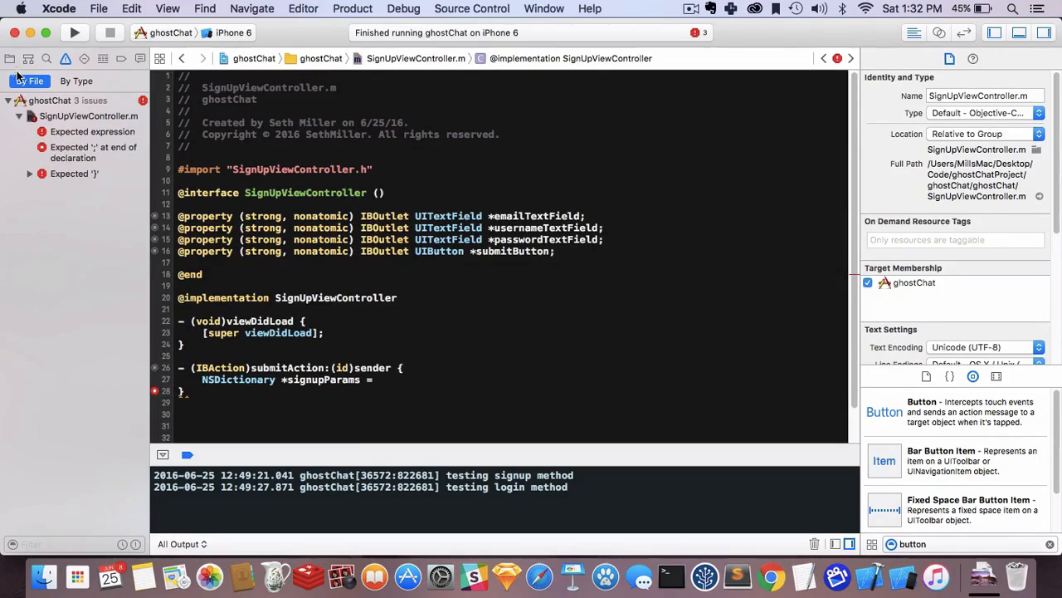
# Complete the declaration with [[NSDictionary alloc] init]; and start the 'signupParams =' assignment
pyautogui.click(10, 58)
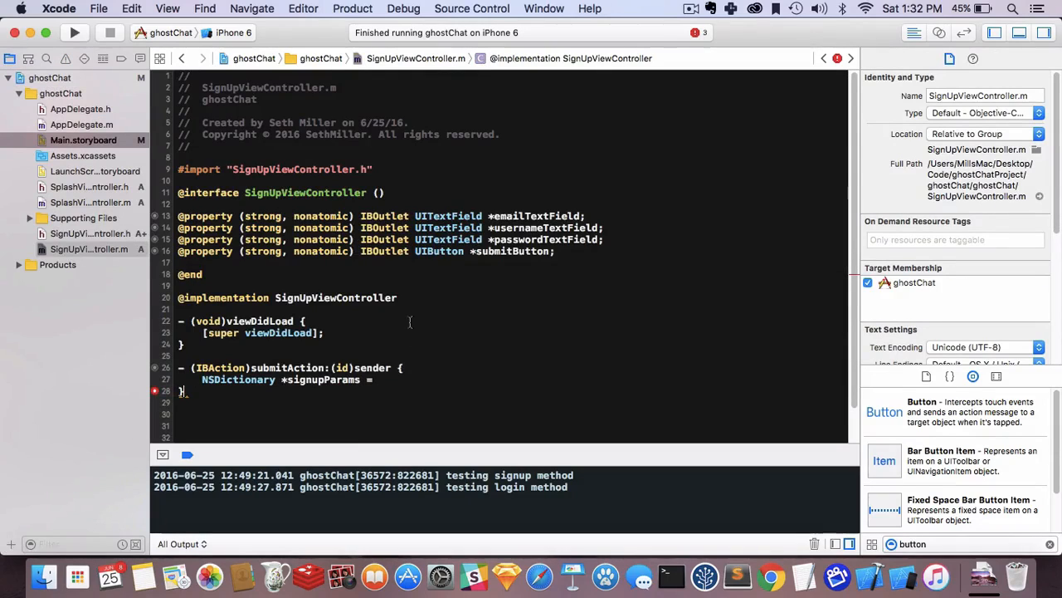
pyautogui.click(379, 378)
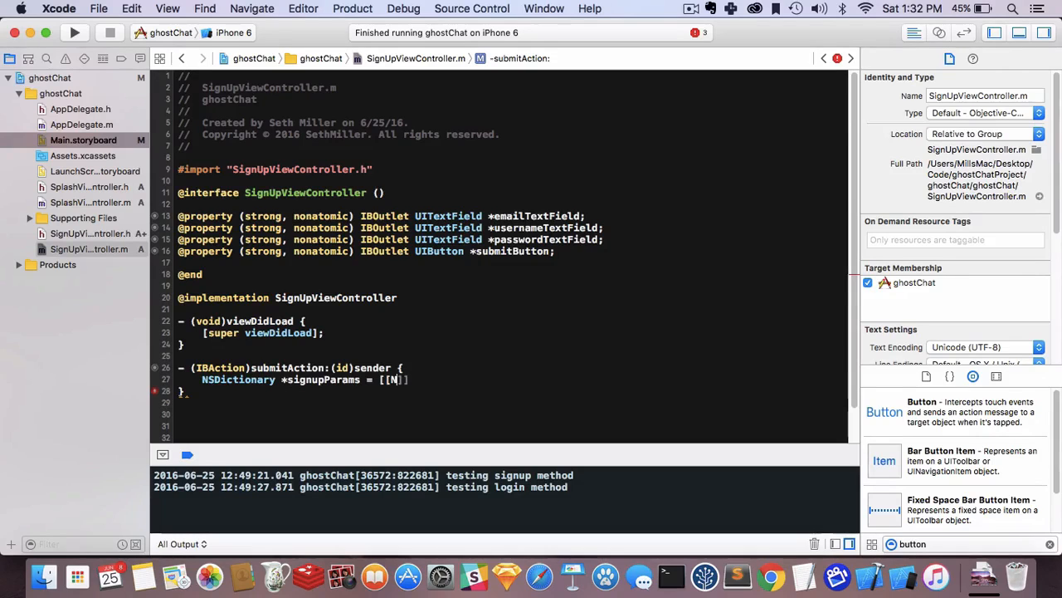
pyautogui.write('SDictionary alloc')
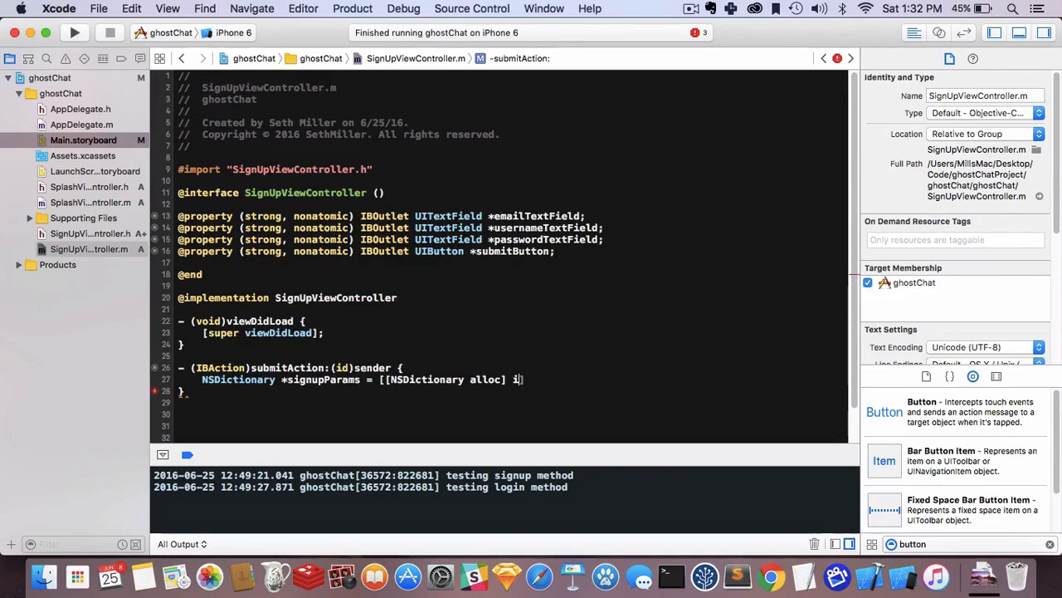
pyautogui.write('nit];')
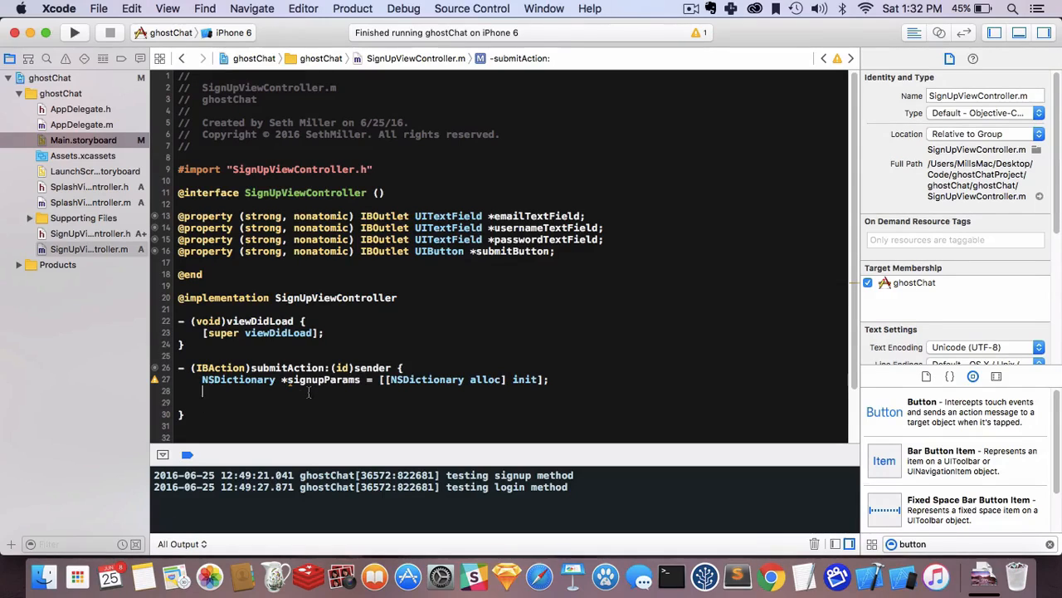
pyautogui.write('signUp')
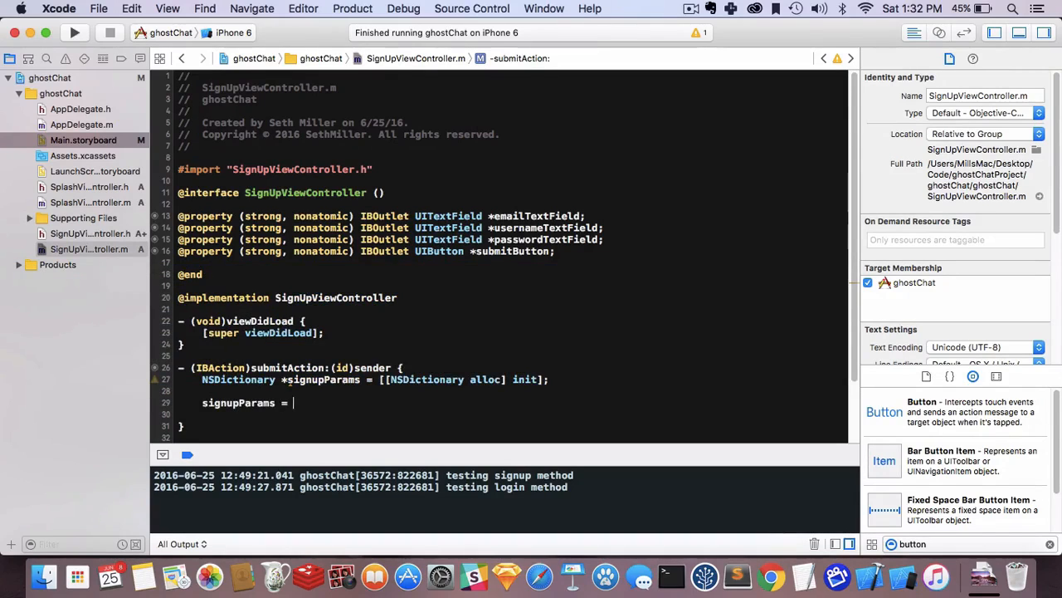
# Fill signupParams with @"email", @"username" and @"password" keys mapped to the three text fields' .text
pyautogui.write('@{')
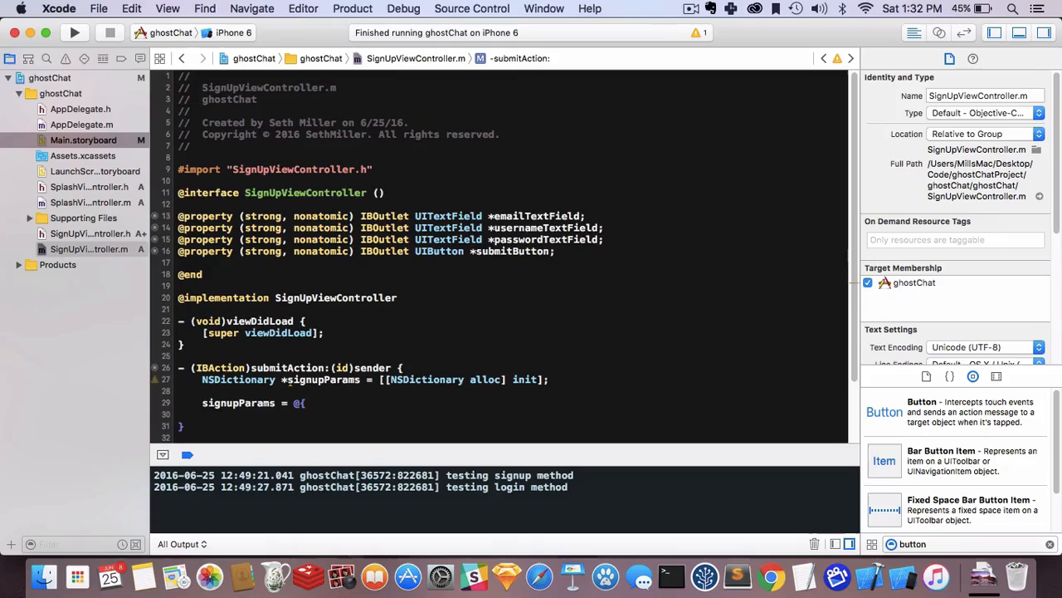
pyautogui.write('@')
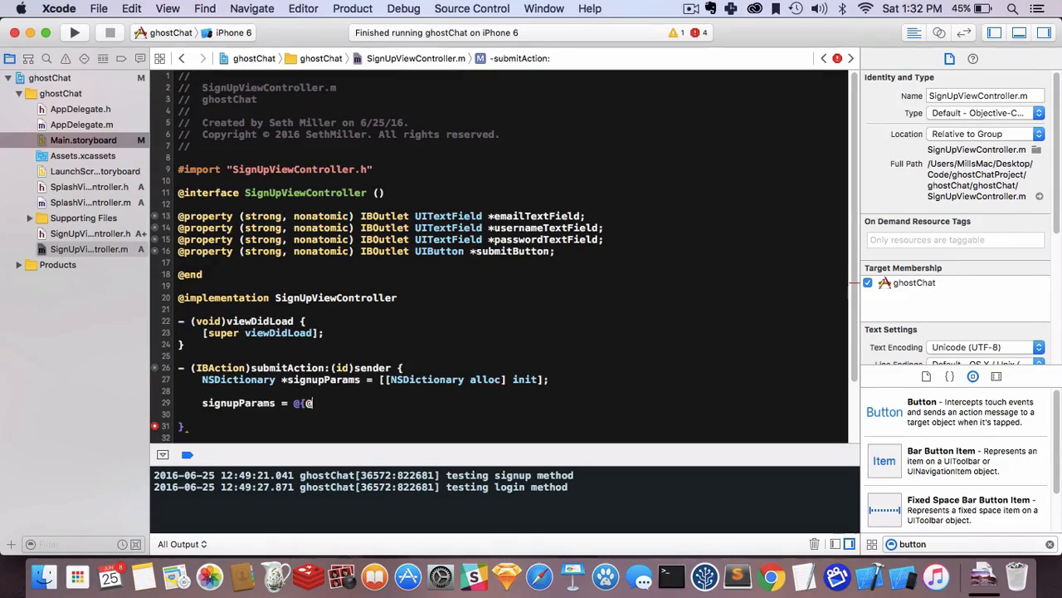
pyautogui.write('"')
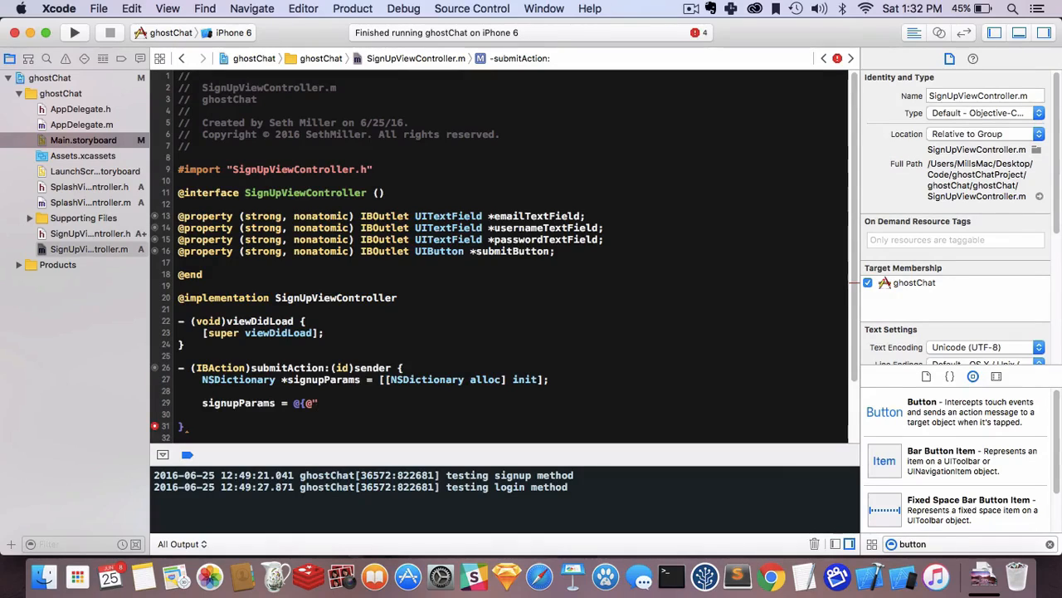
pyautogui.write('email" : self.emailTextField')
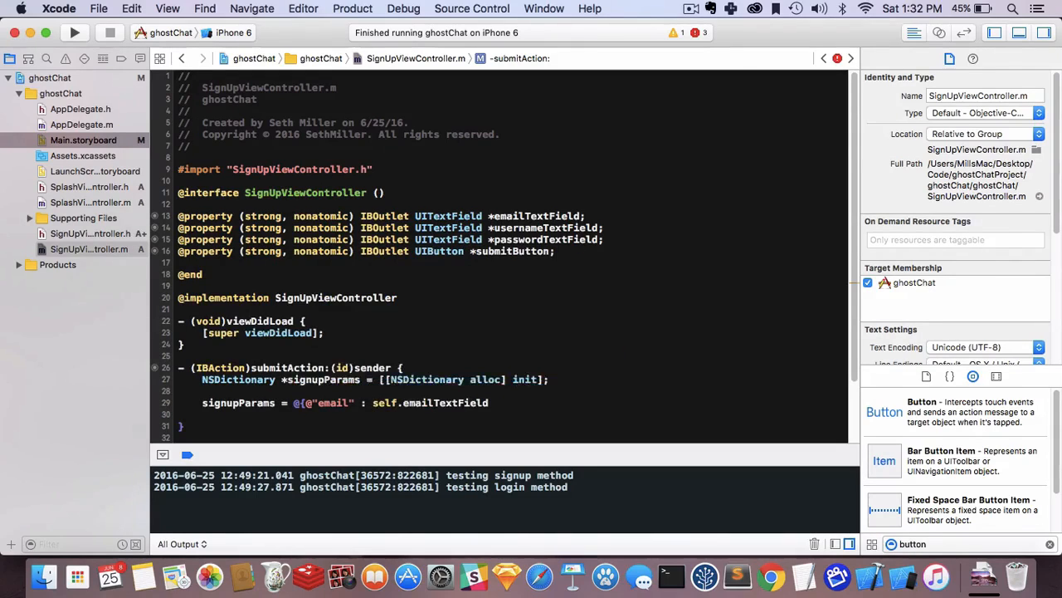
pyautogui.write('.text')
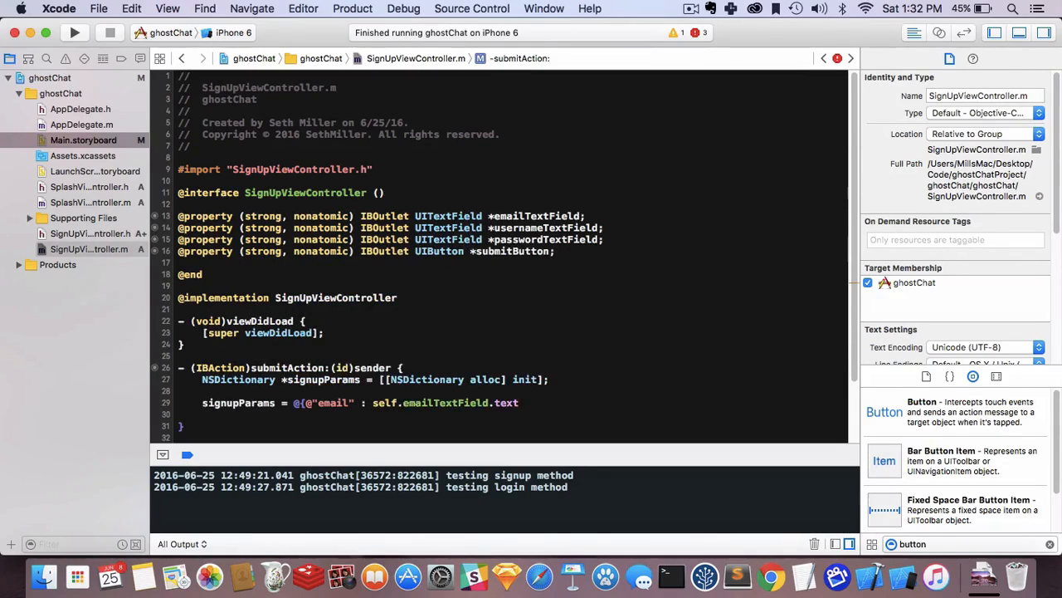
pyautogui.write(', @"passw"')
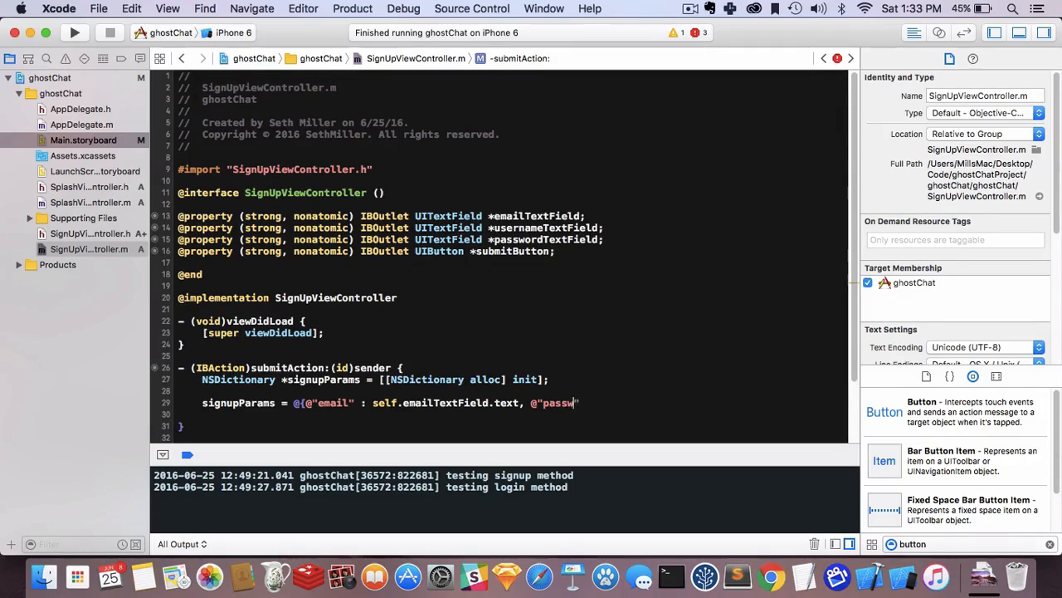
pyautogui.write('username')
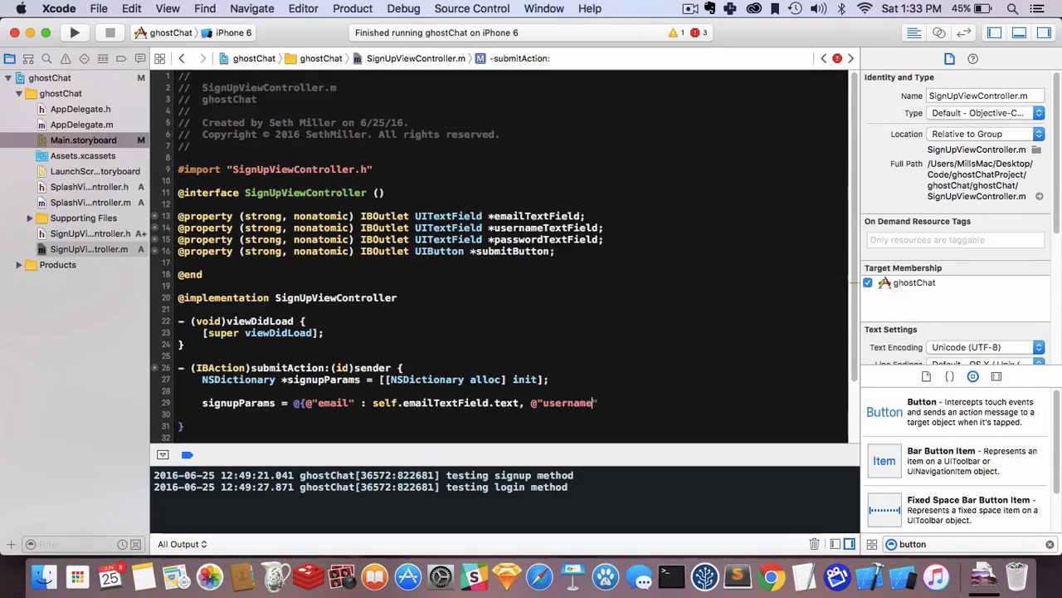
pyautogui.write('self.usernameTextField.text, @')
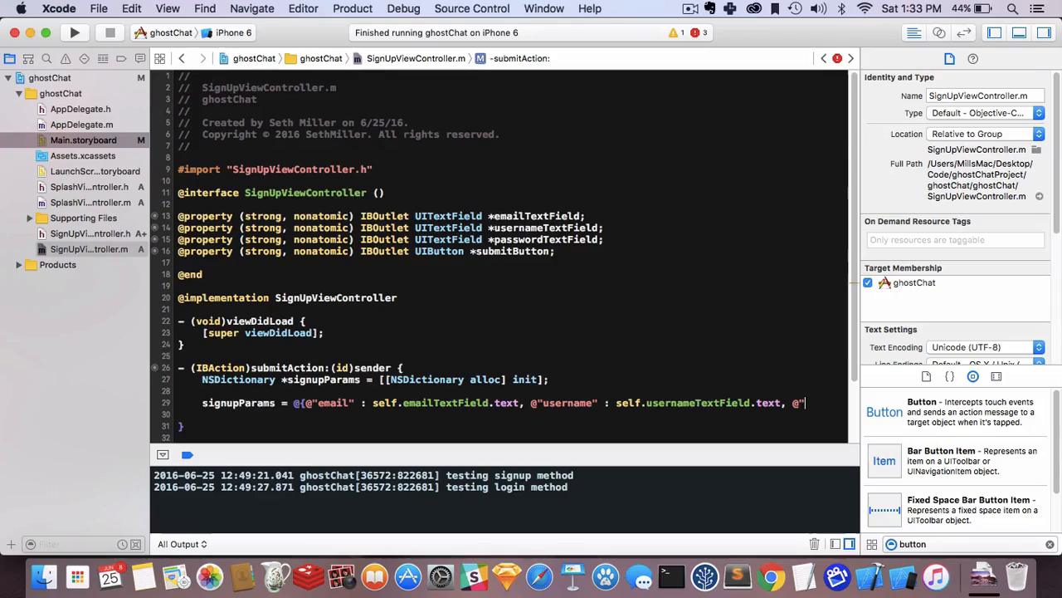
pyautogui.write('"password" : self.passwordTextFieldt')
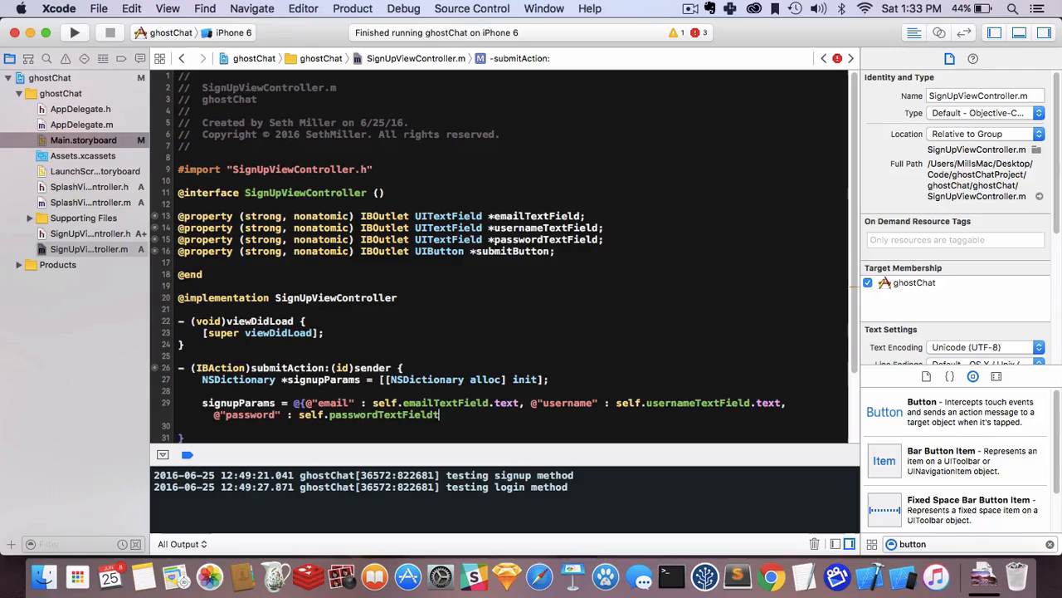
pyautogui.write('.text')
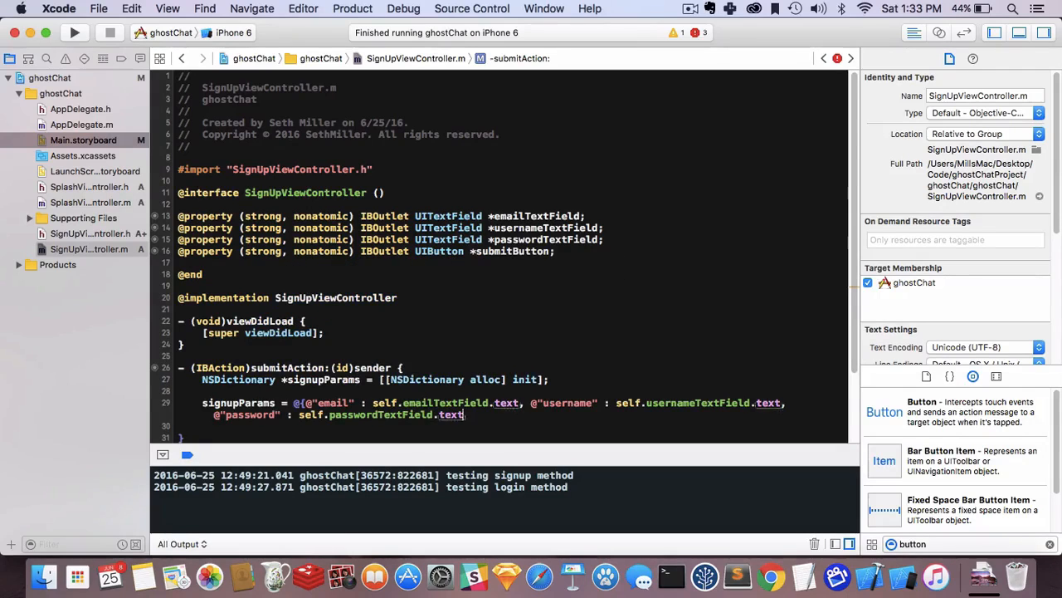
pyautogui.write('NSL')
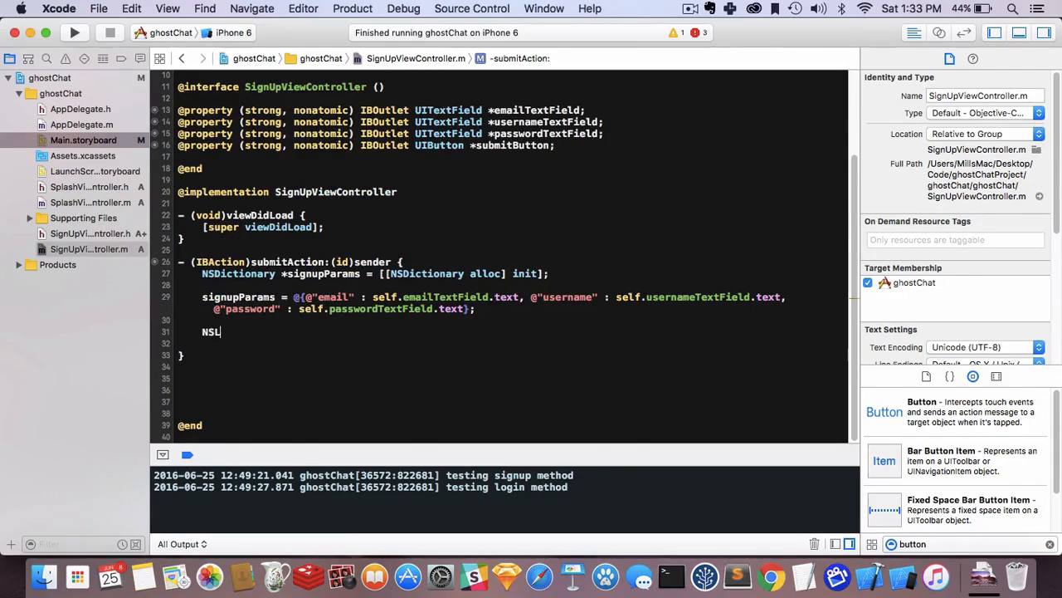
# Add NSLog(@"signup params %@", signupParams); below the dictionary
pyautogui.write('og@"')
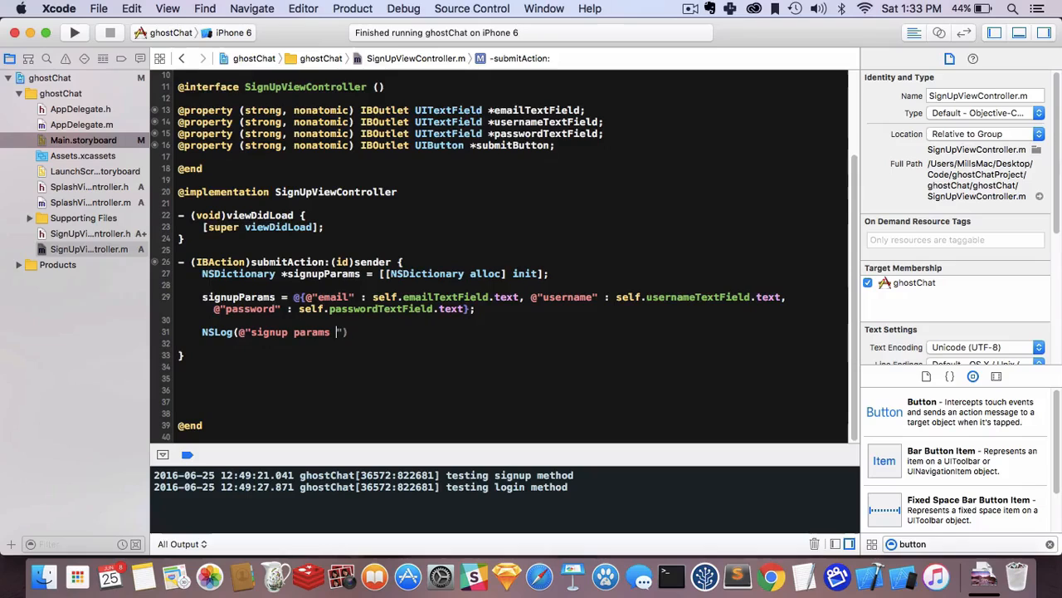
pyautogui.write('%@,')
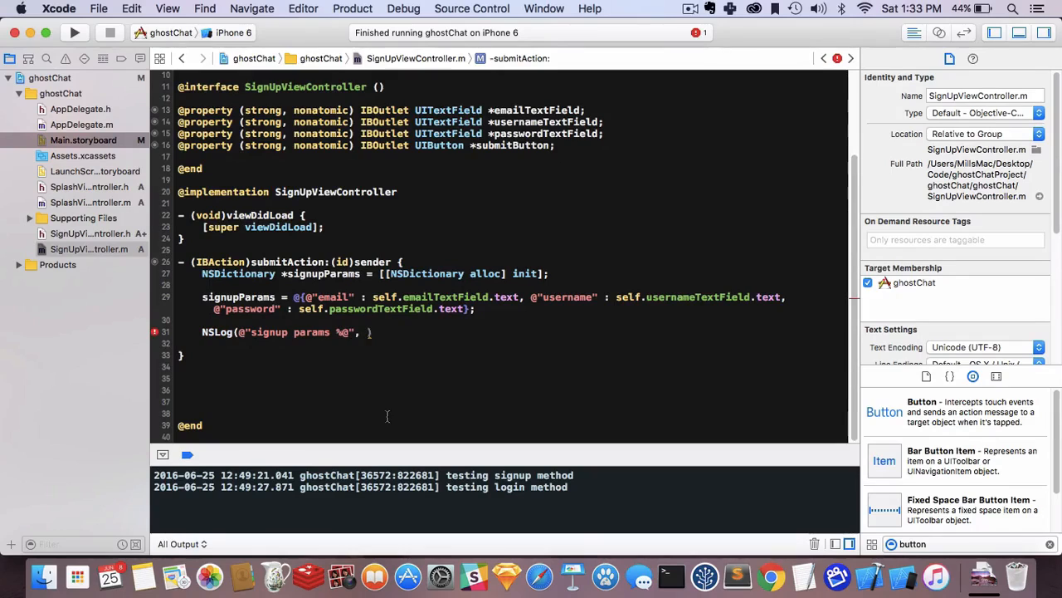
pyautogui.write('signupParams);')
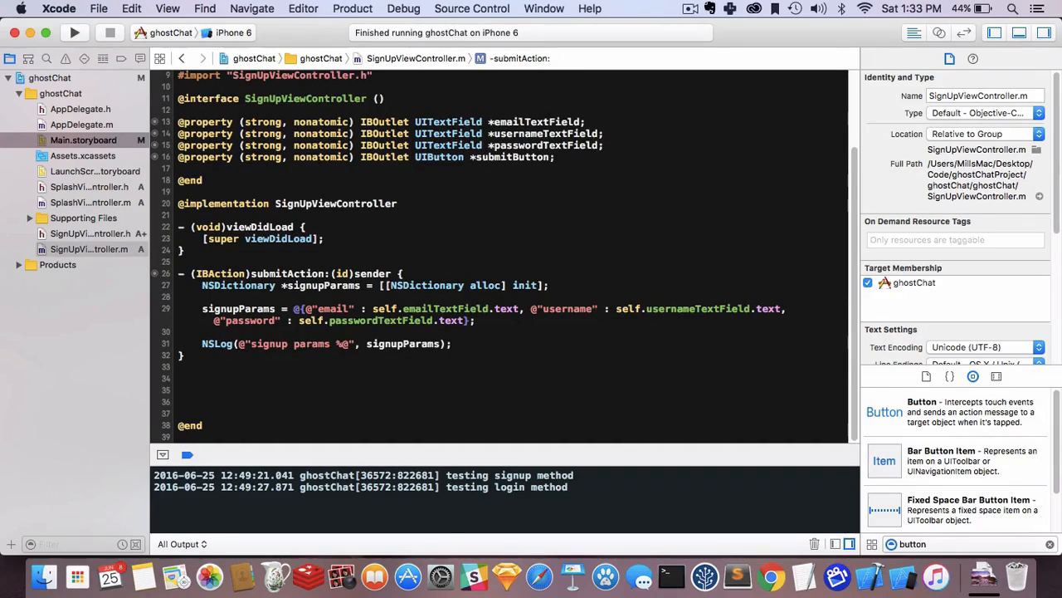
pyautogui.click(451, 344)
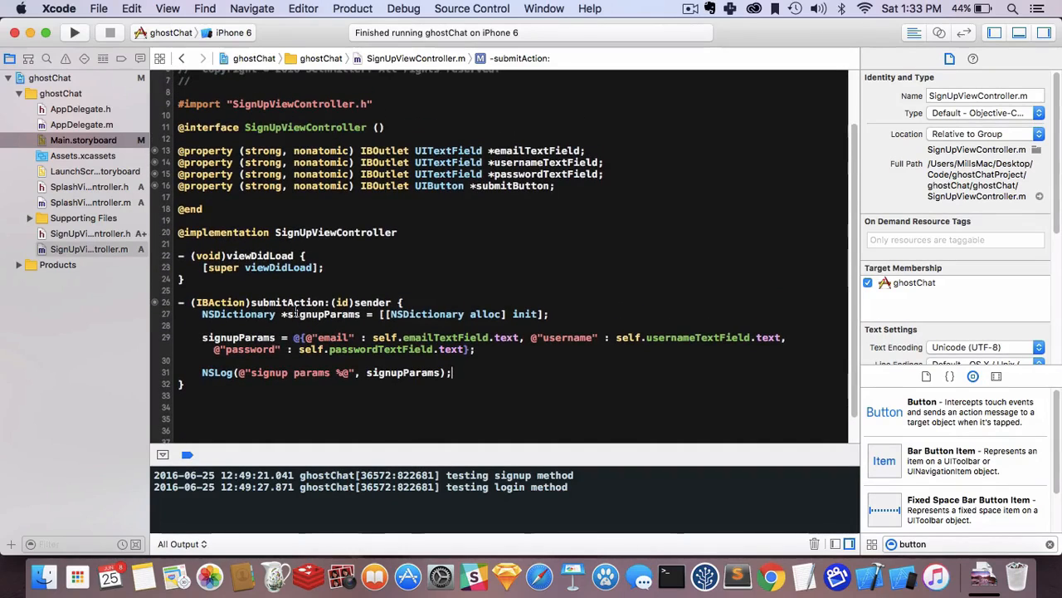
# Review the email key, emailTextField and signupParams names in the code, then build and run ghostChat on the simulator
pyautogui.doubleClick(322, 313)
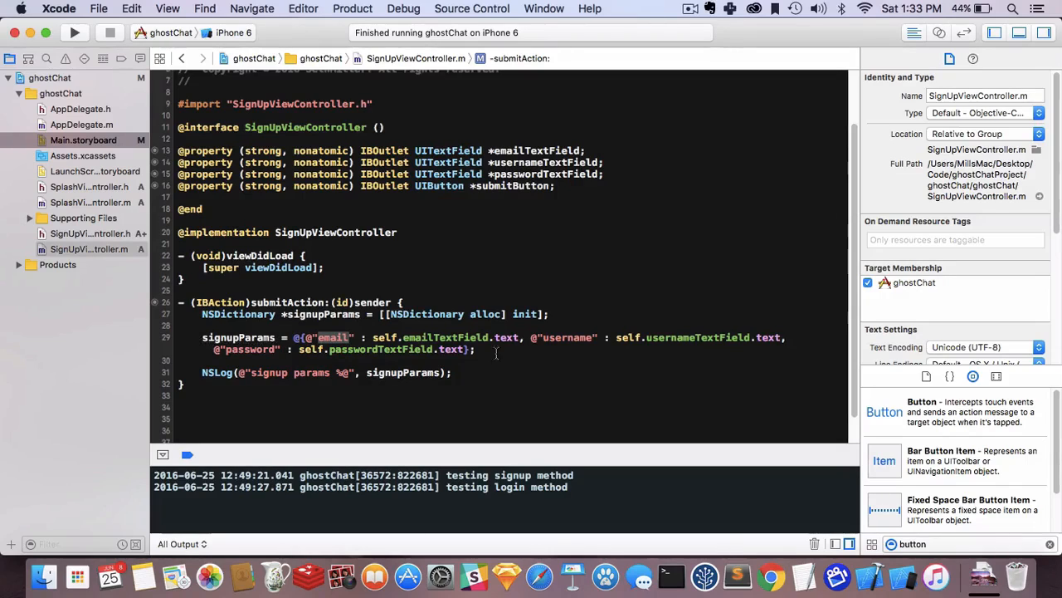
pyautogui.doubleClick(697, 337)
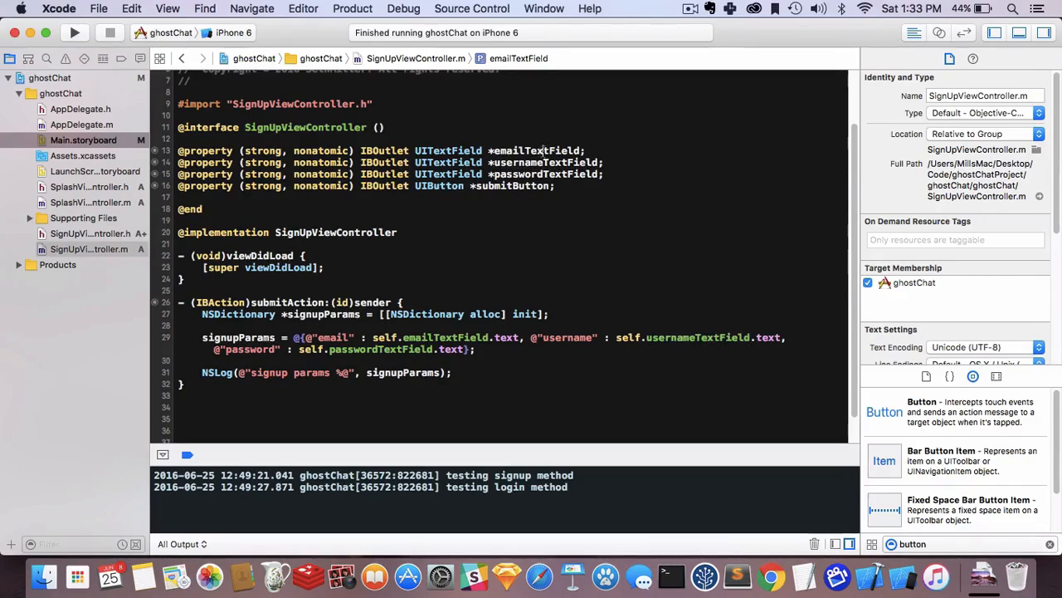
pyautogui.doubleClick(534, 149)
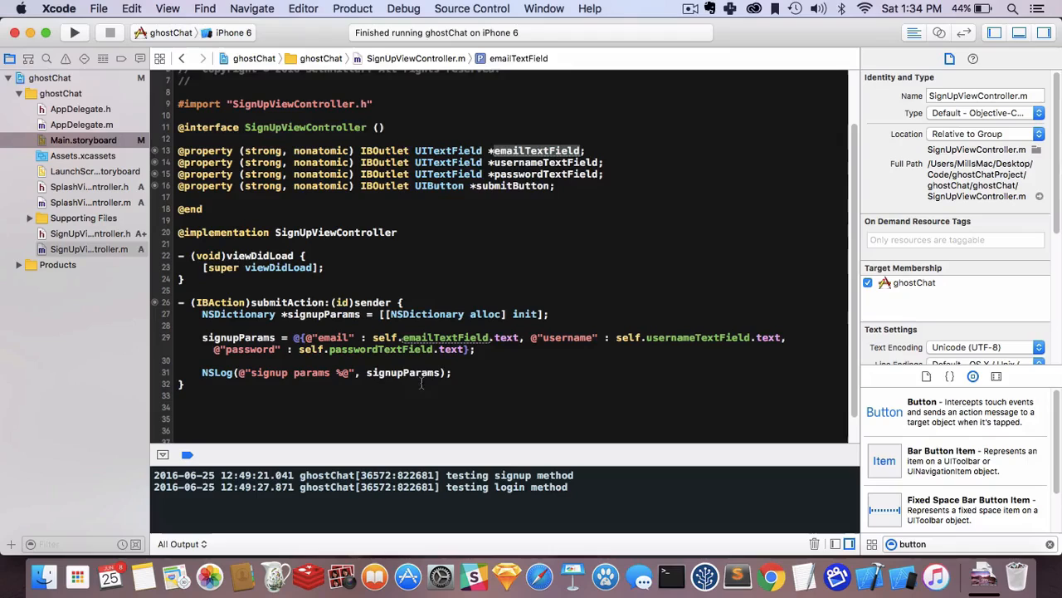
pyautogui.doubleClick(401, 371)
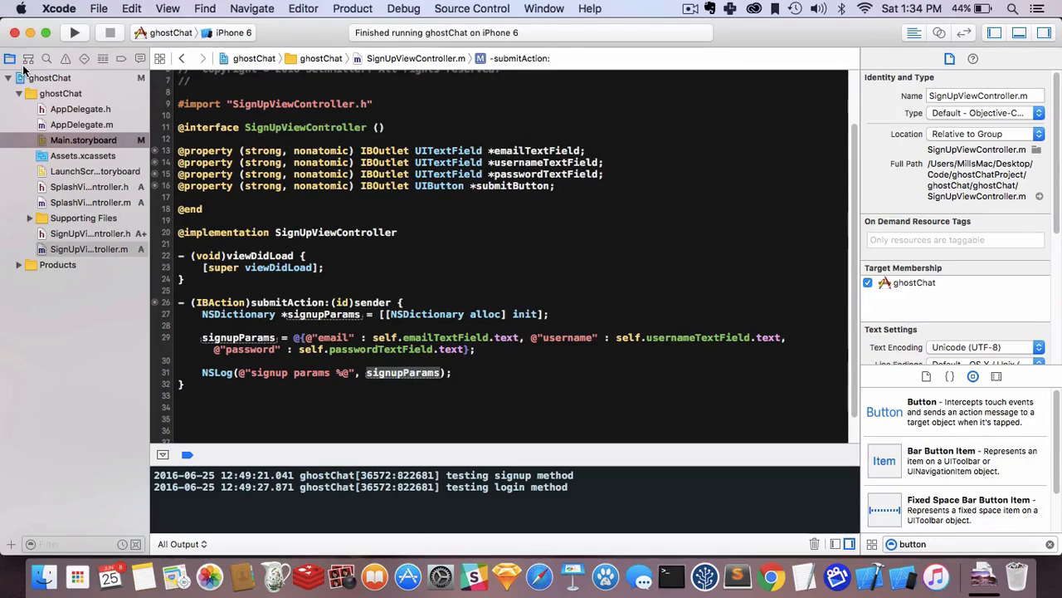
pyautogui.click(73, 33)
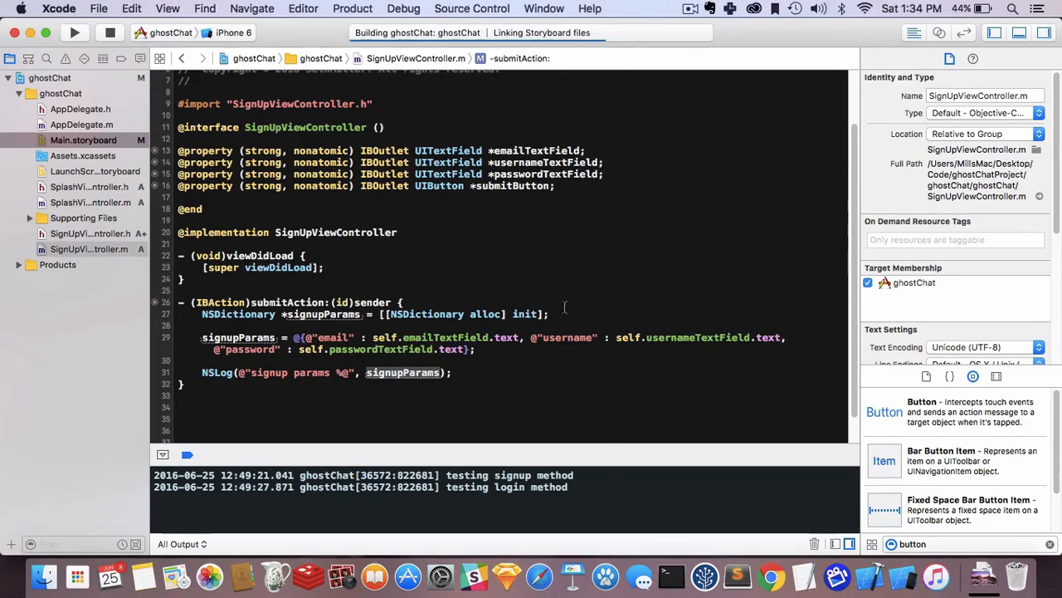
pyautogui.click(73, 33)
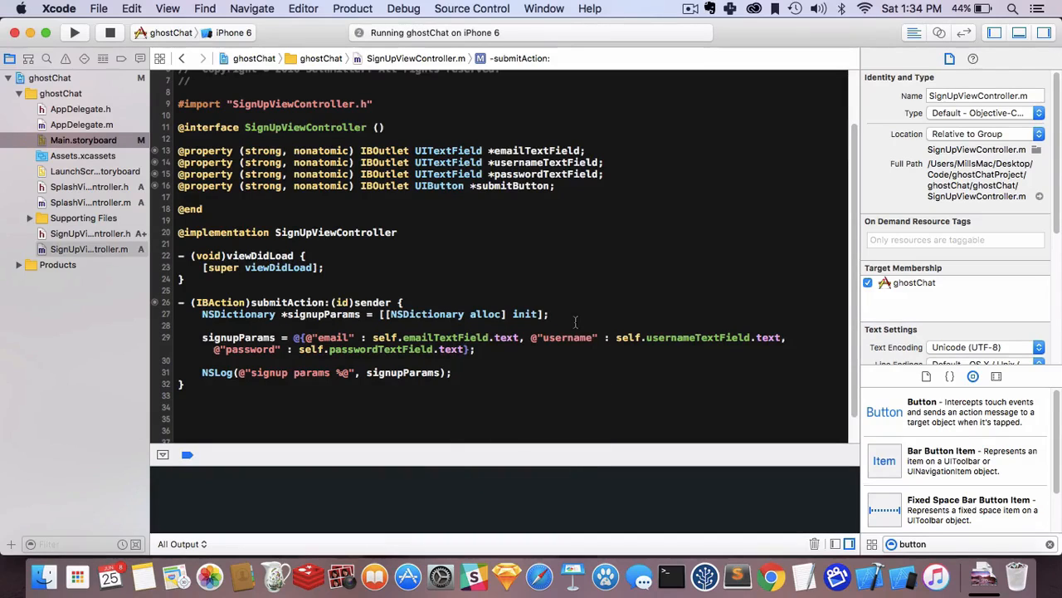
# Run ghostChat on the iPhone 6 simulator and hit the SIGABRT about push segues needing a navigation controller
pyautogui.click(936, 574)
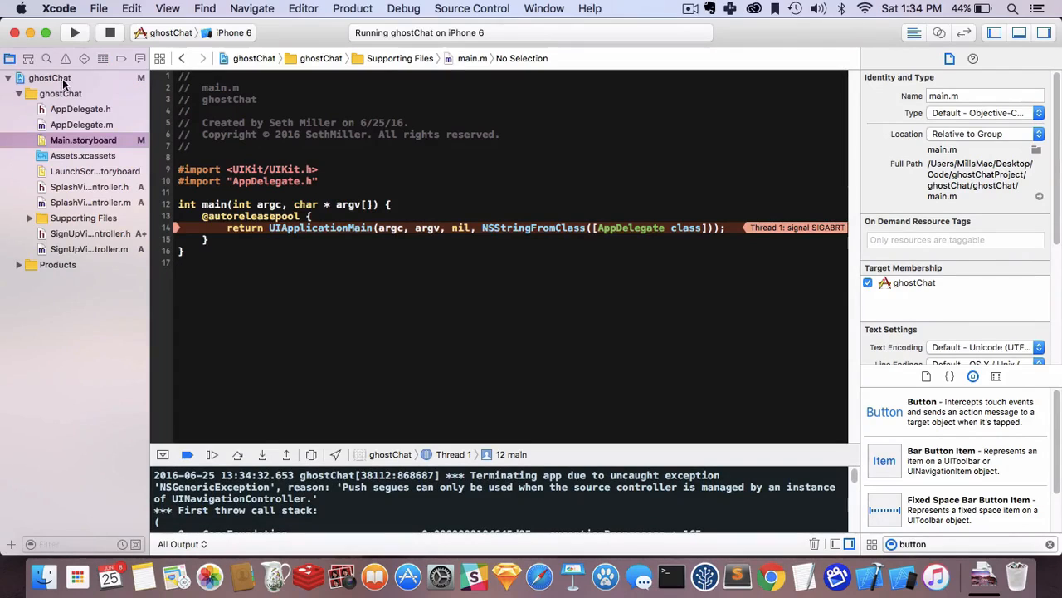
# Go through the project navigator to Main.storyboard and select the Splash View controller for embedding
pyautogui.click(50, 78)
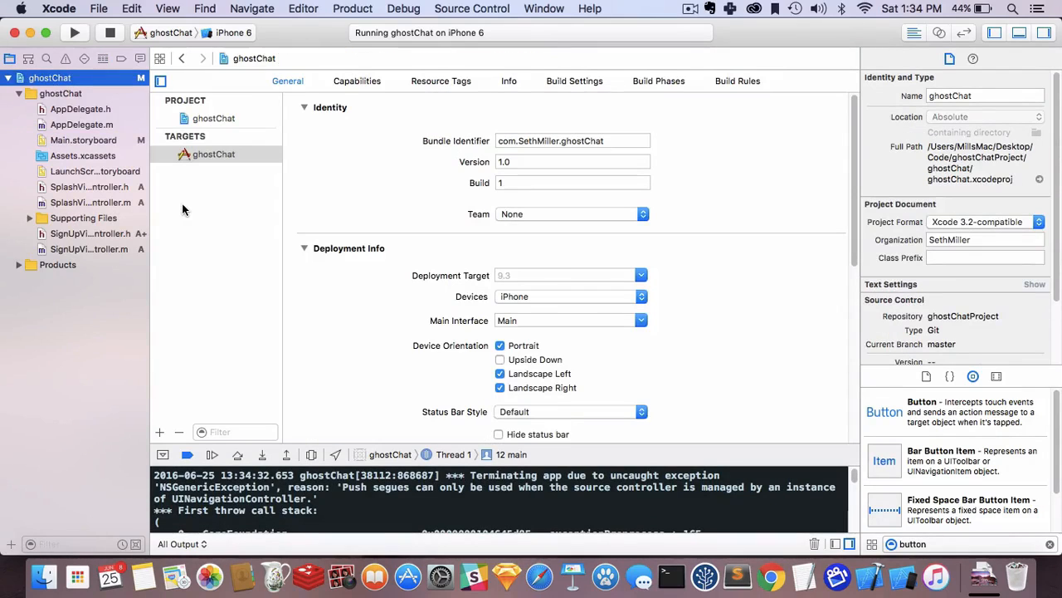
pyautogui.click(83, 156)
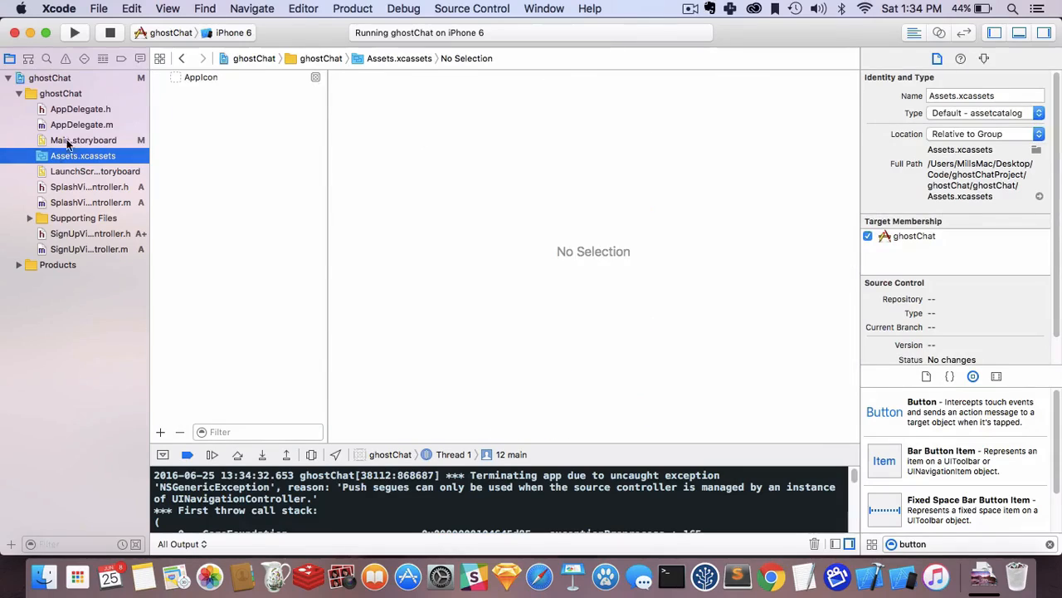
pyautogui.click(83, 139)
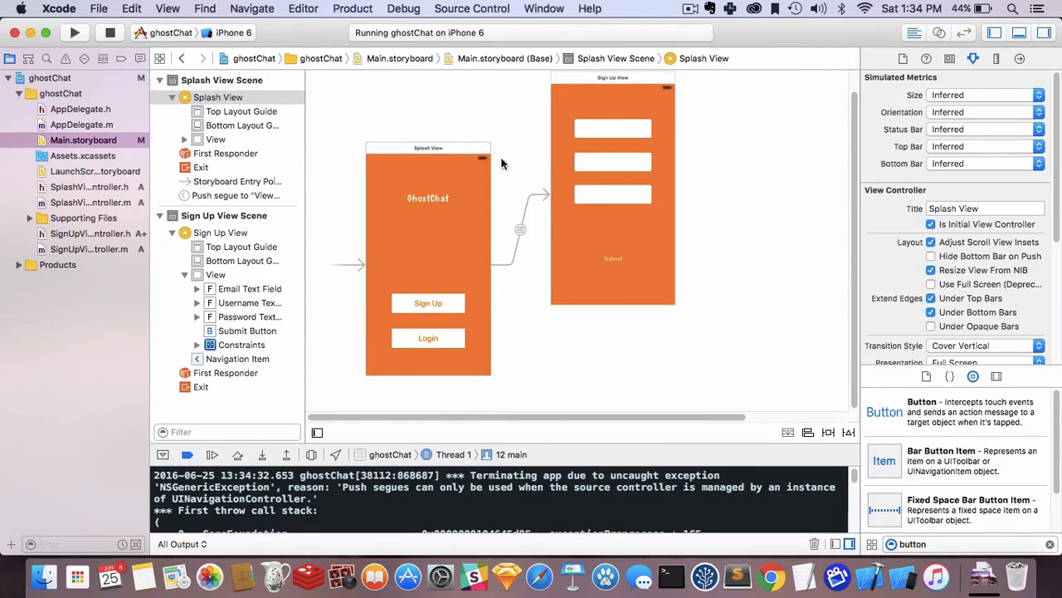
pyautogui.moveTo(523, 219)
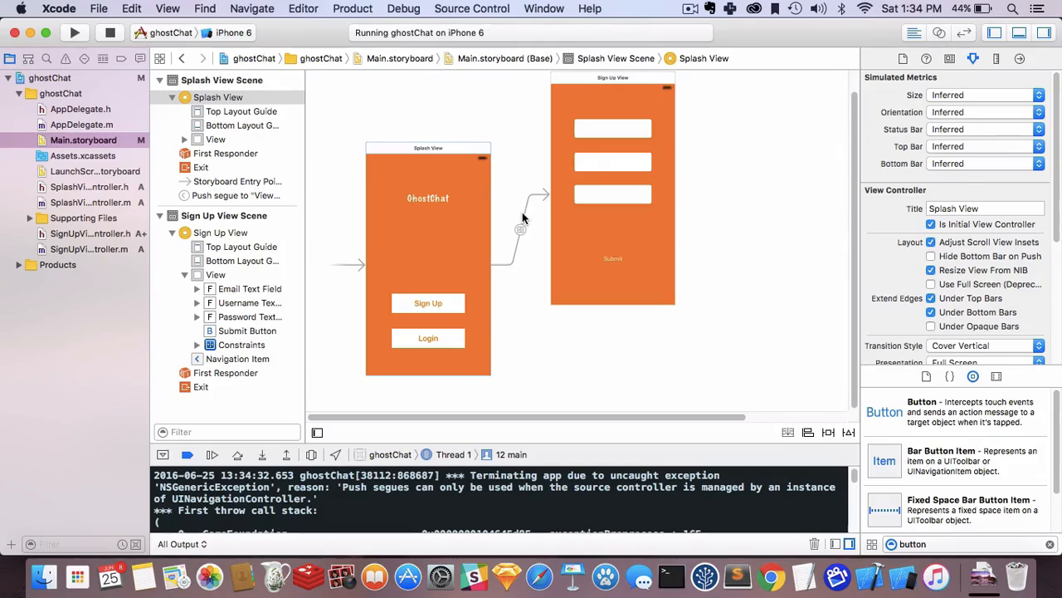
pyautogui.moveTo(451, 147)
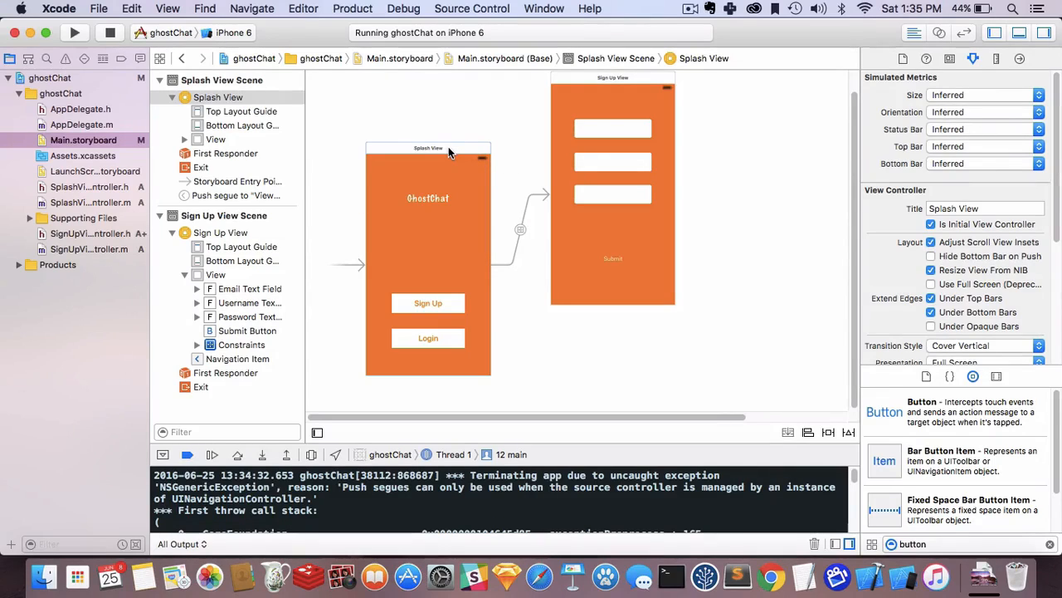
pyautogui.click(302, 8)
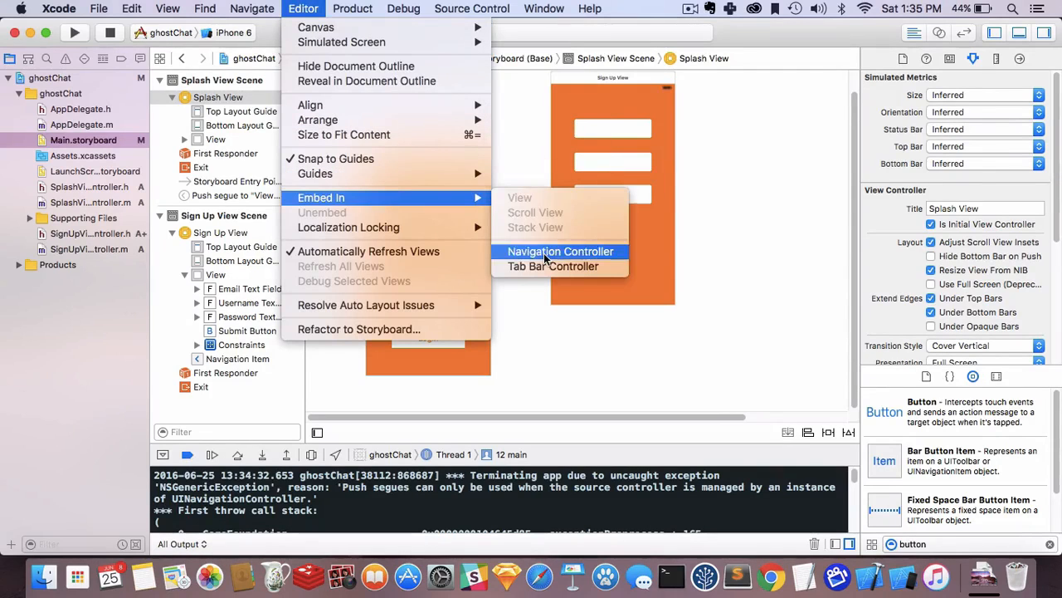
# Embed the Splash View in a Navigation Controller and inspect the push segue to the sign-up screen
pyautogui.click(561, 252)
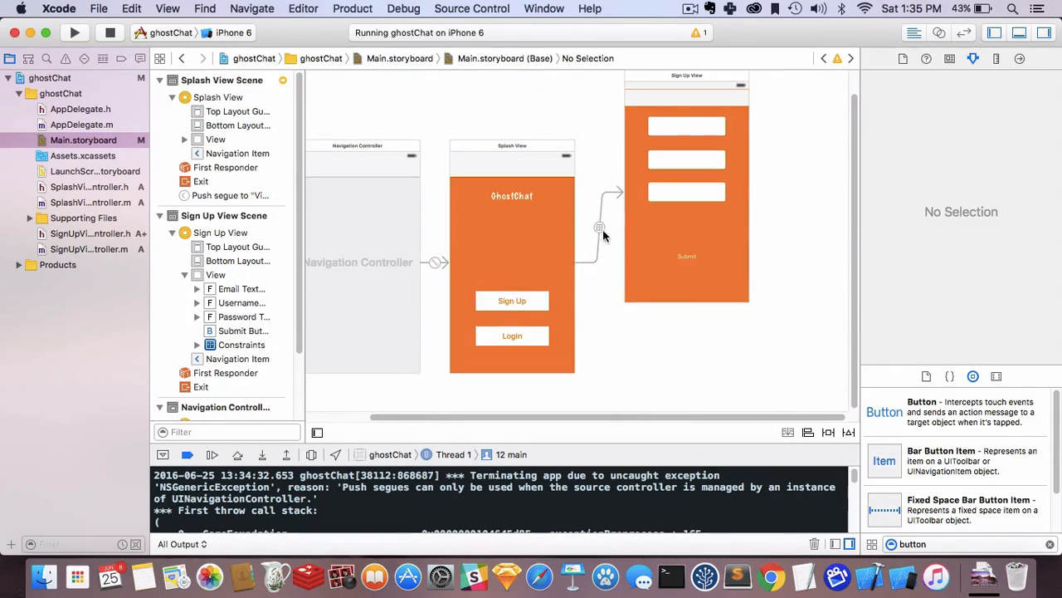
pyautogui.click(600, 226)
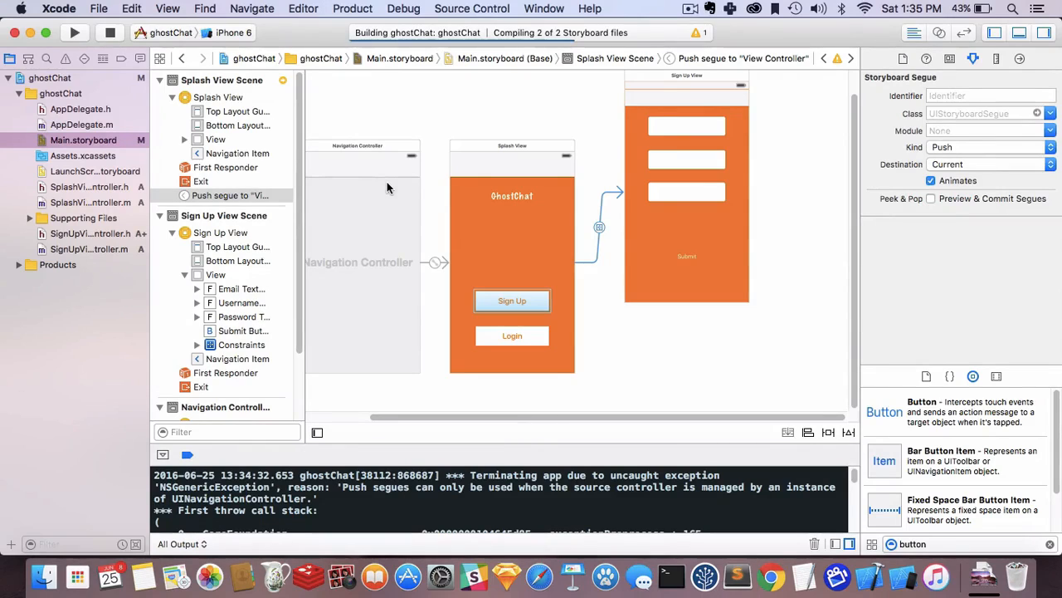
# Relaunch the app and tap Sign Up to push the sign-up screen with its Back button
pyautogui.click(73, 34)
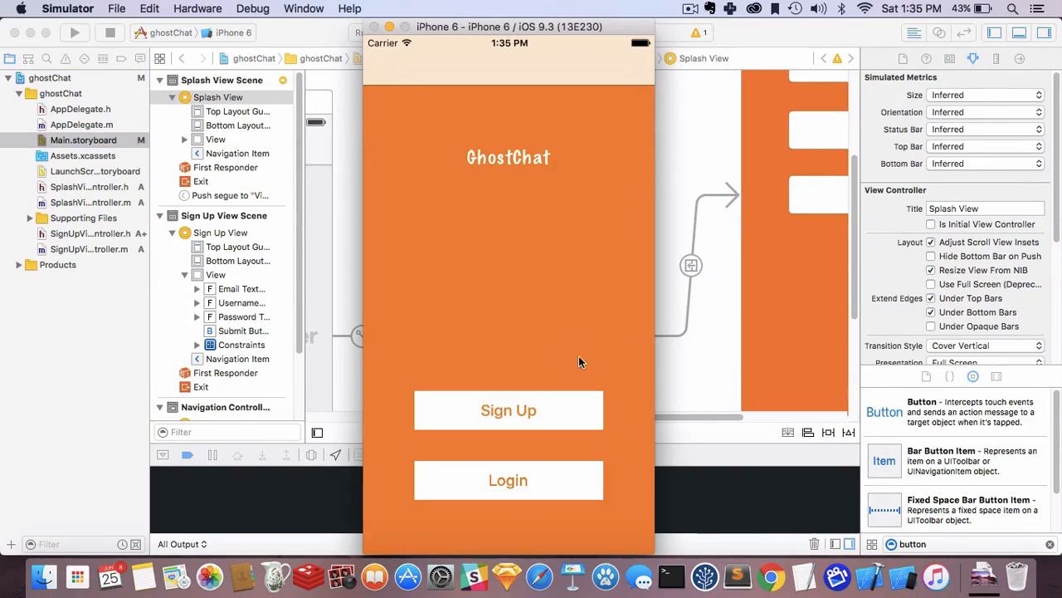
pyautogui.click(508, 408)
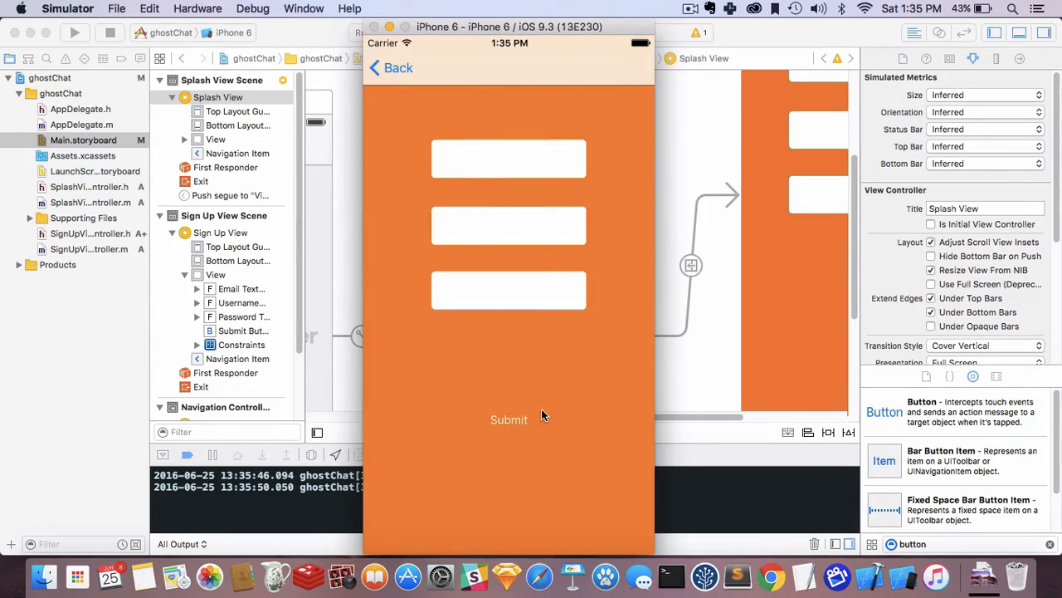
pyautogui.moveTo(445, 75)
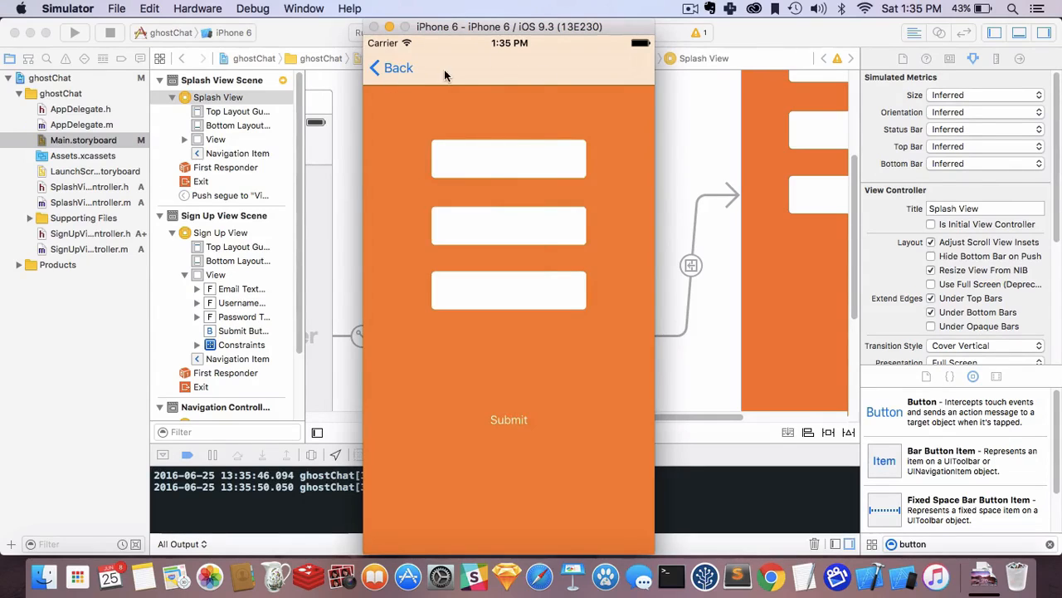
pyautogui.moveTo(506, 75)
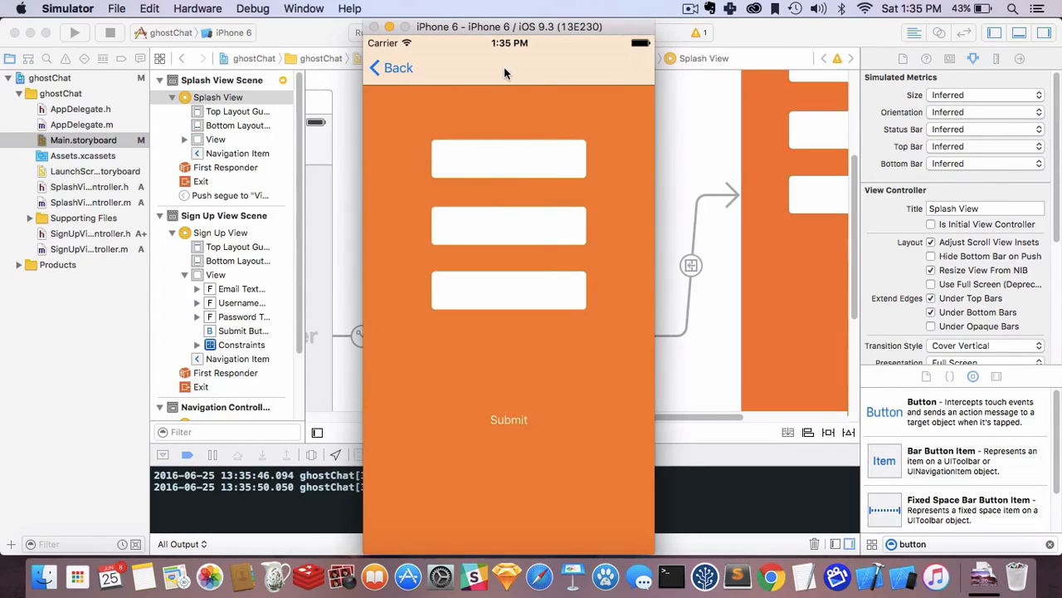
pyautogui.moveTo(554, 292)
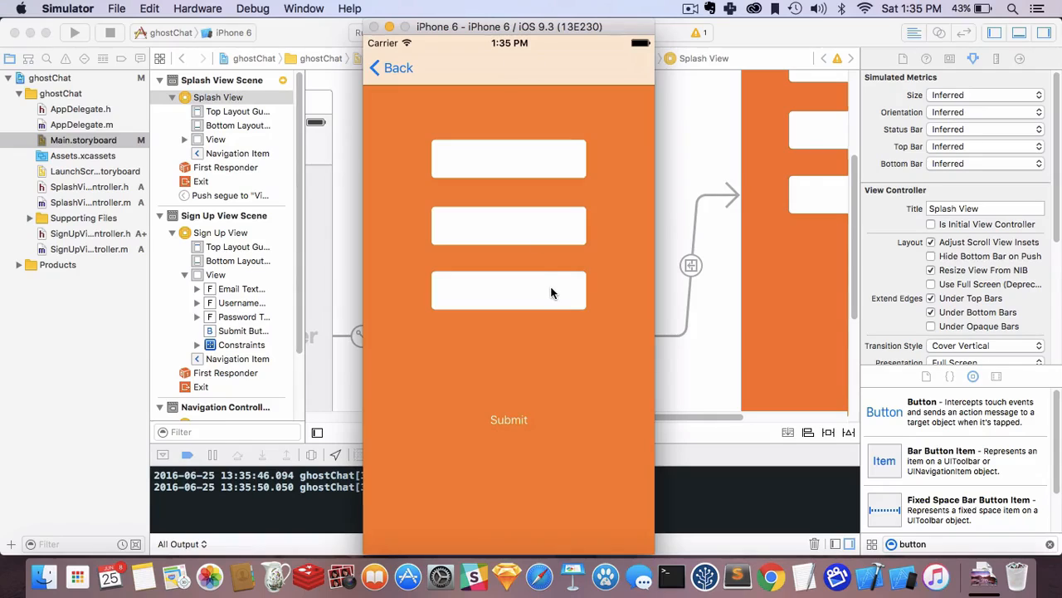
pyautogui.moveTo(522, 199)
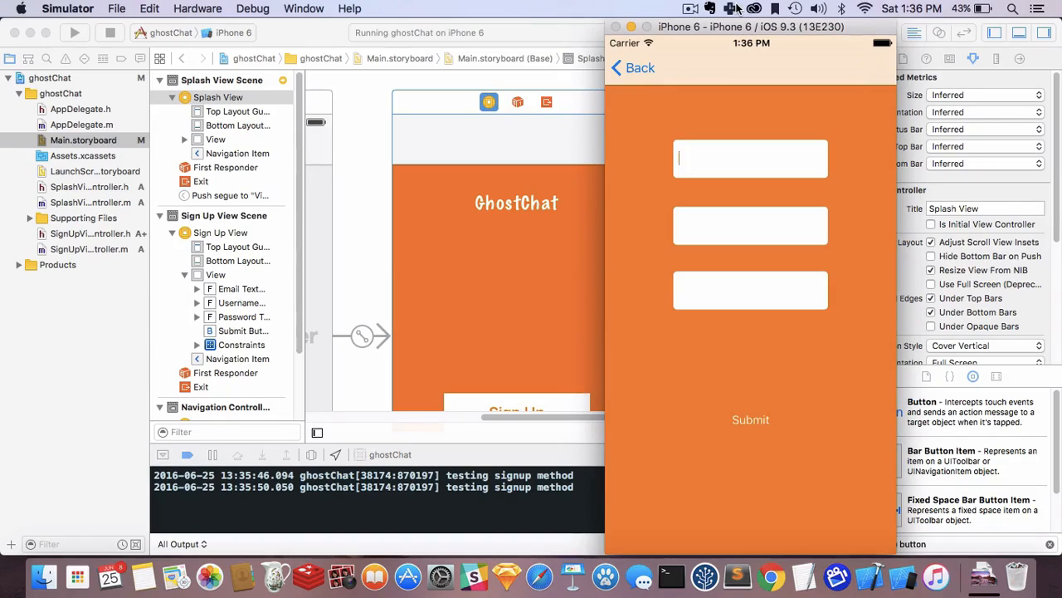
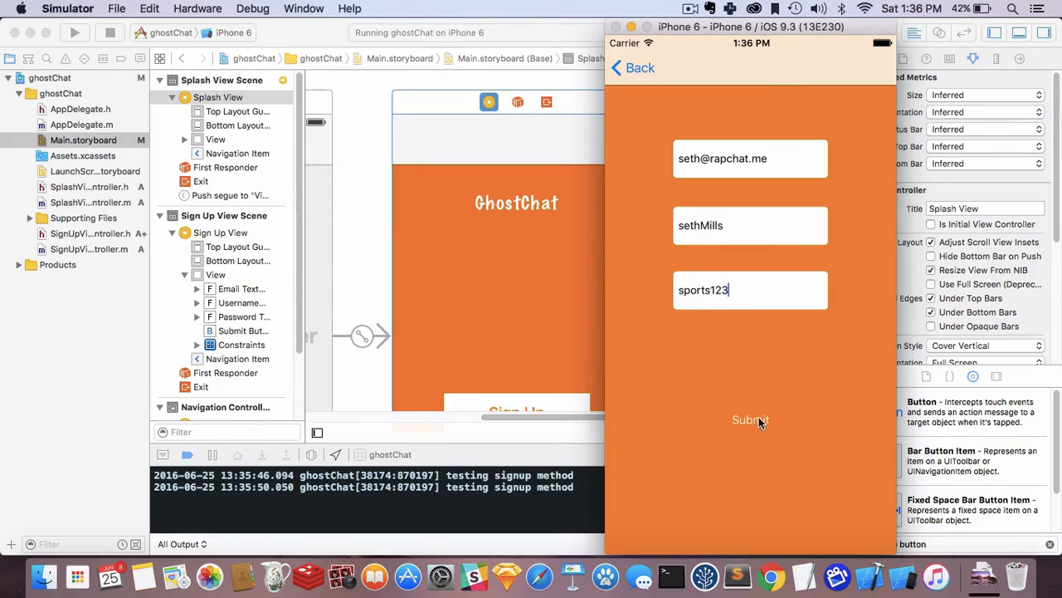
pyautogui.click(751, 418)
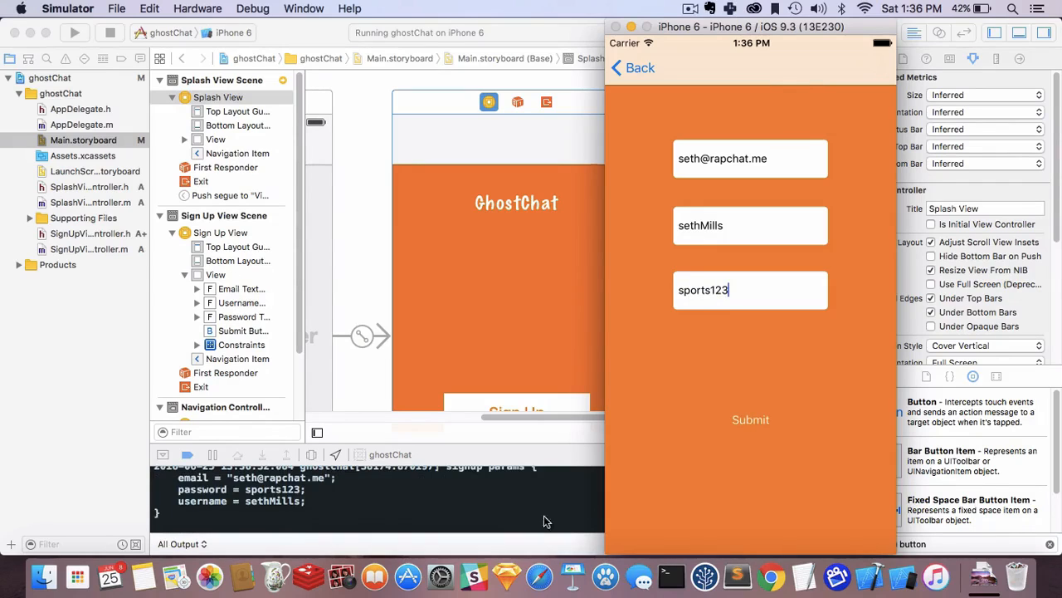
pyautogui.moveTo(312, 529)
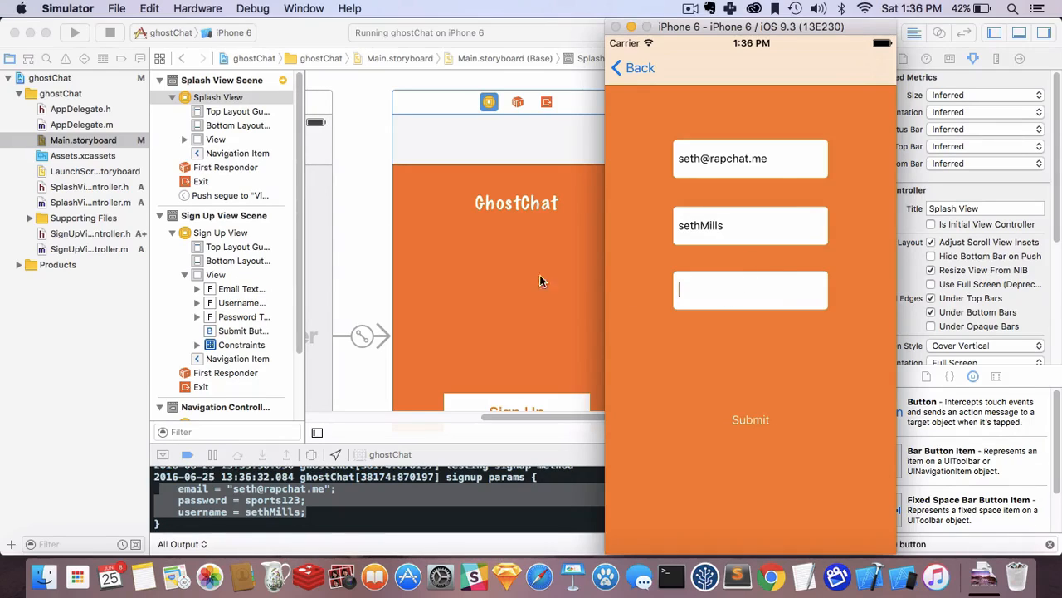
# Stop the running app and scroll the storyboard canvas down to the Sign Up scene
pyautogui.click(110, 33)
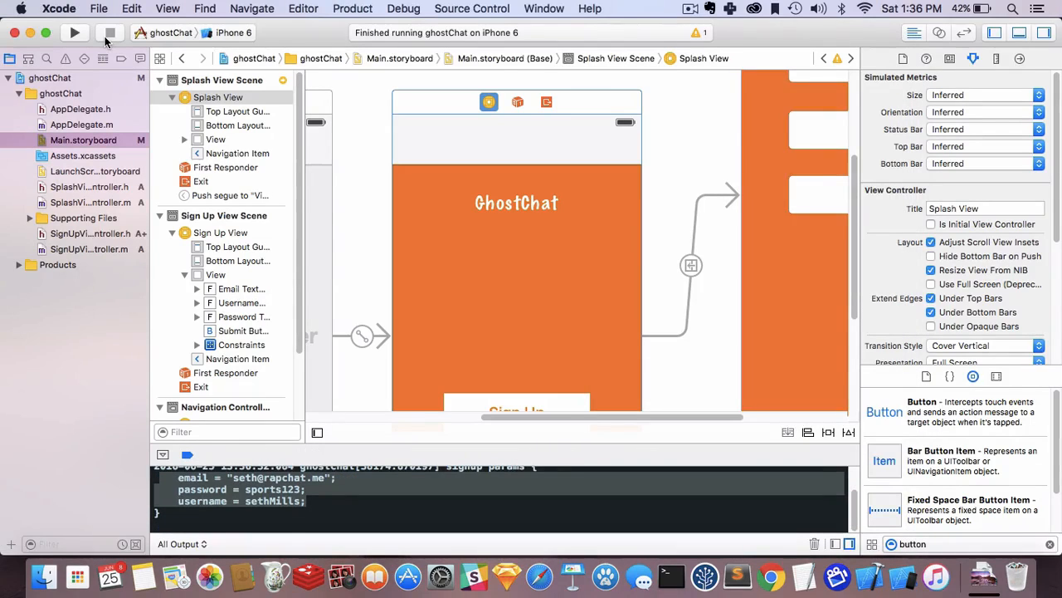
pyautogui.moveTo(110, 33)
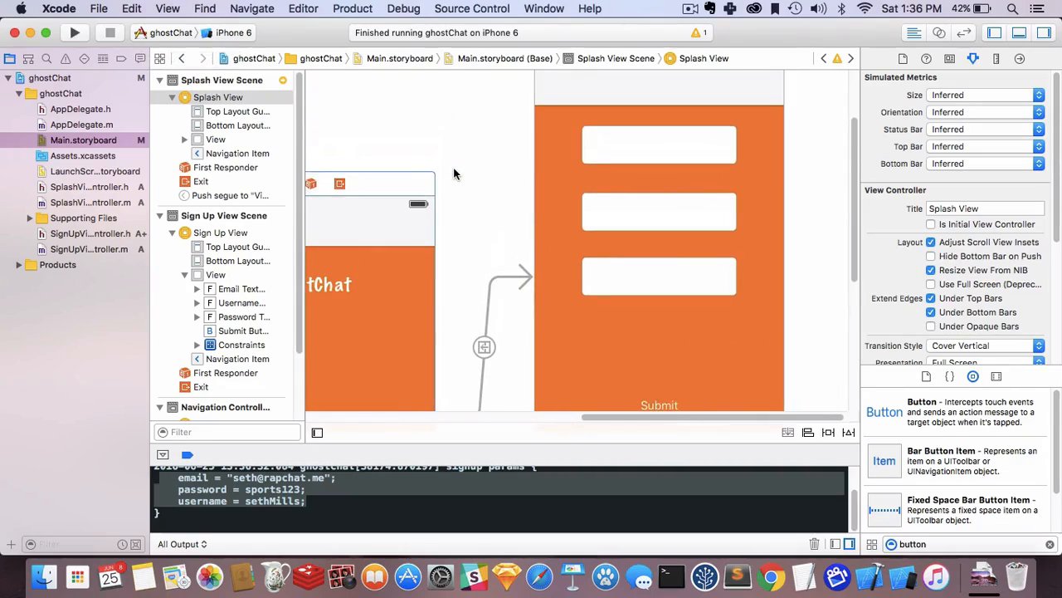
pyautogui.scroll(-3)
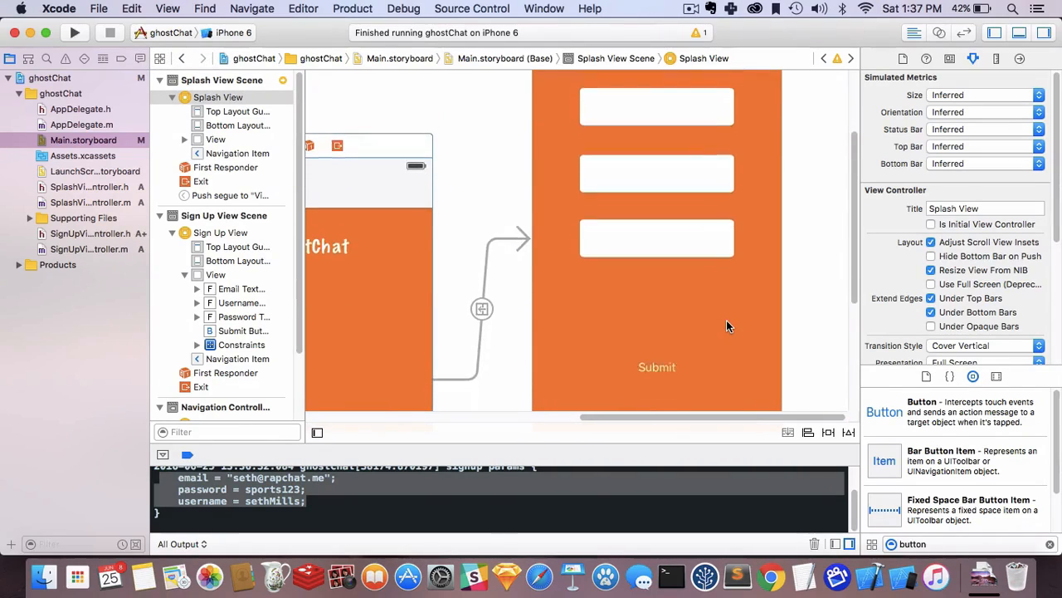
pyautogui.scroll(-3)
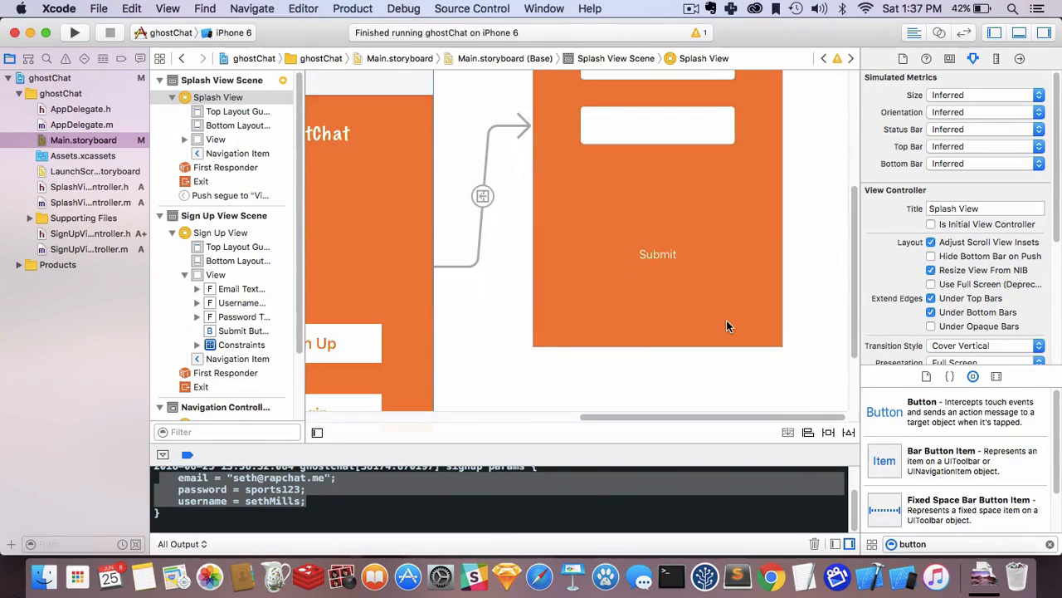
pyautogui.scroll(-3)
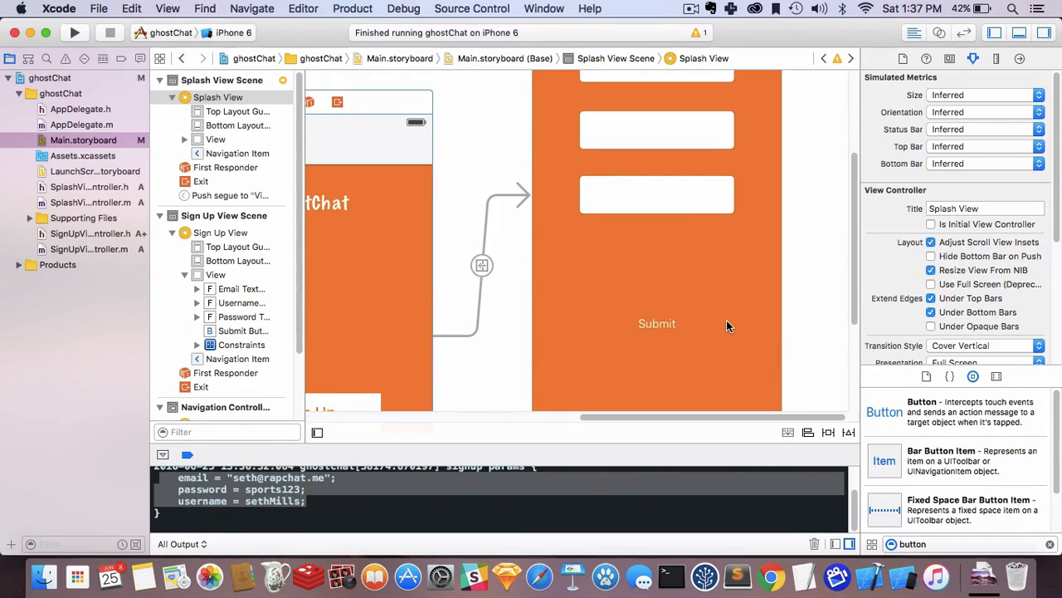